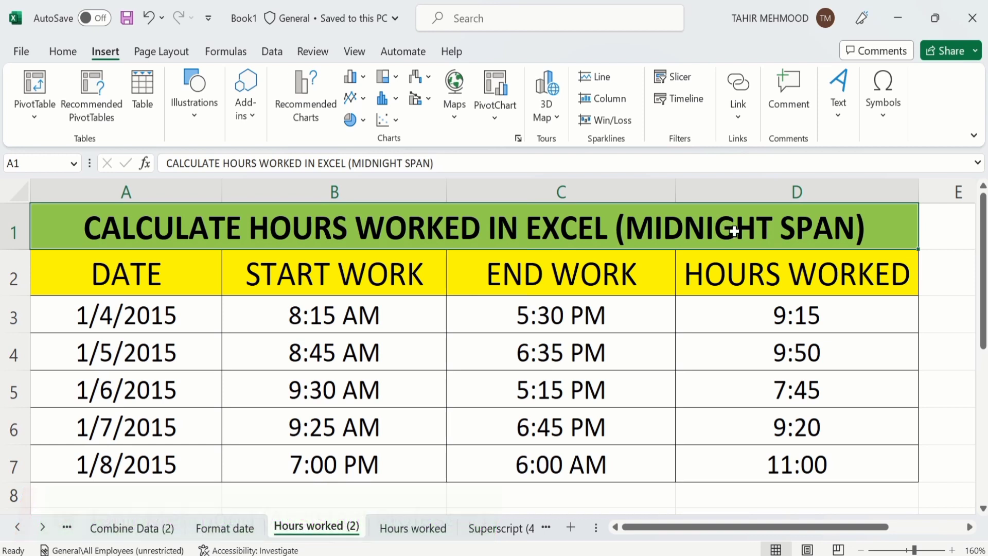
{"action": "mouse_move", "coordinate": [634, 416]}
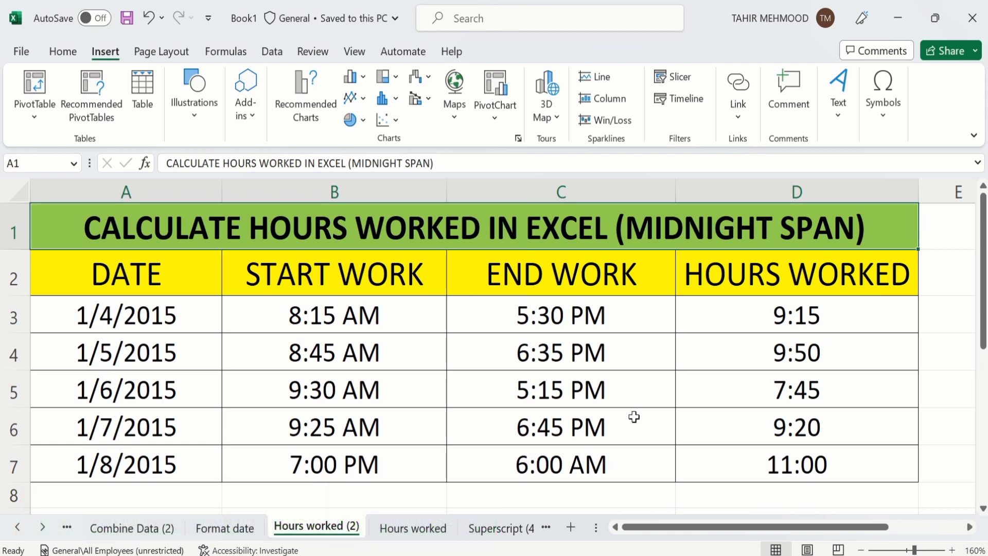
{"action": "mouse_move", "coordinate": [377, 402]}
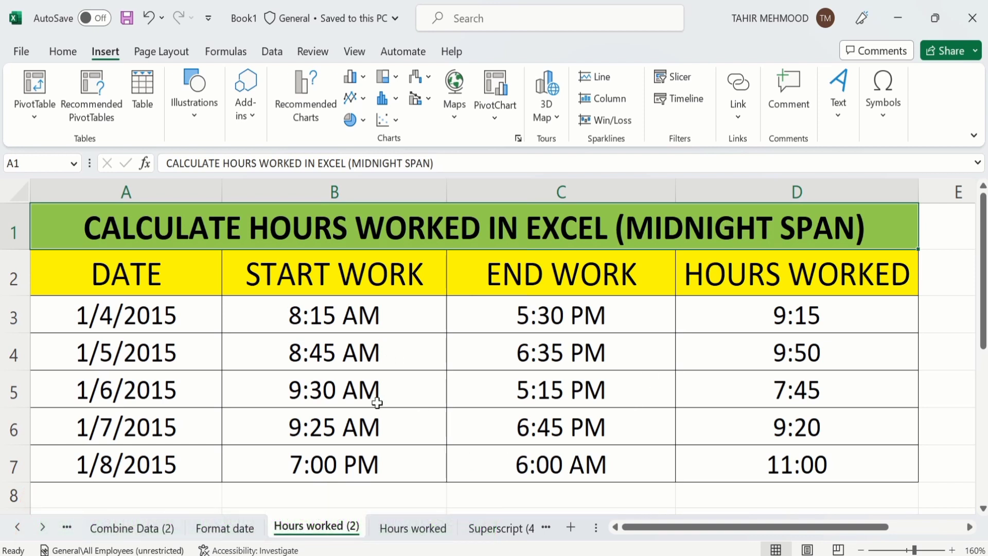
{"action": "mouse_move", "coordinate": [373, 469]}
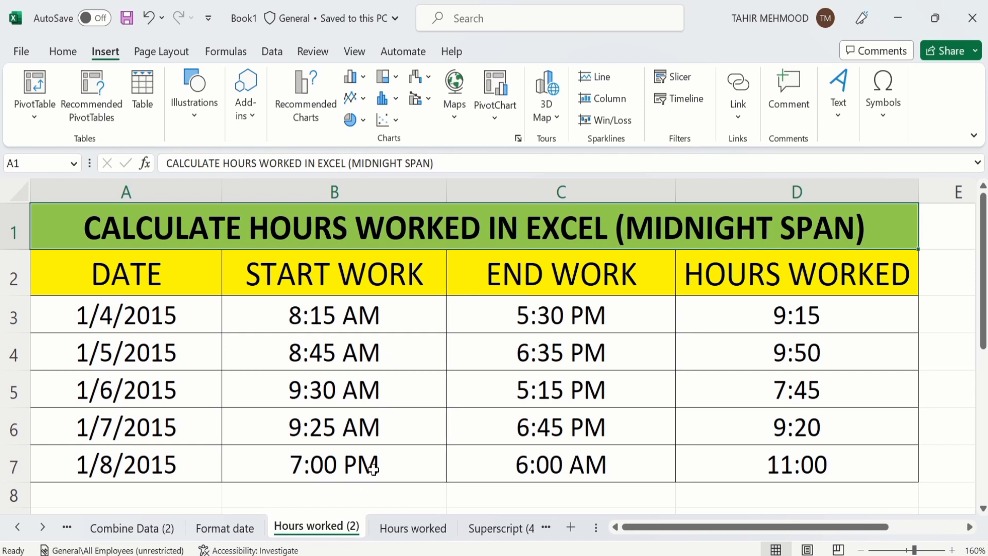
- Review the overnight shift's start and end times, then go to the Hours worked sheet
{"action": "left_click", "coordinate": [333, 464]}
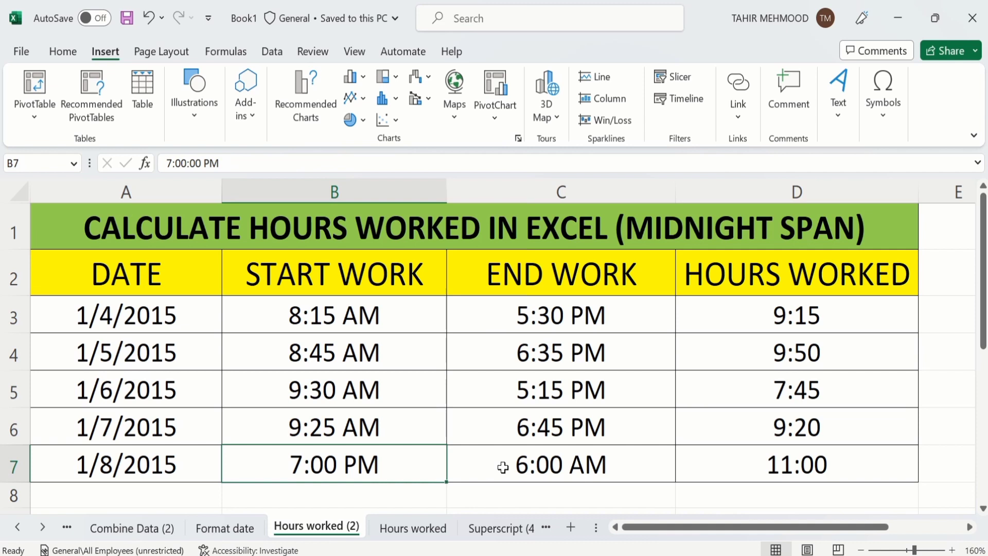
{"action": "left_click", "coordinate": [559, 465]}
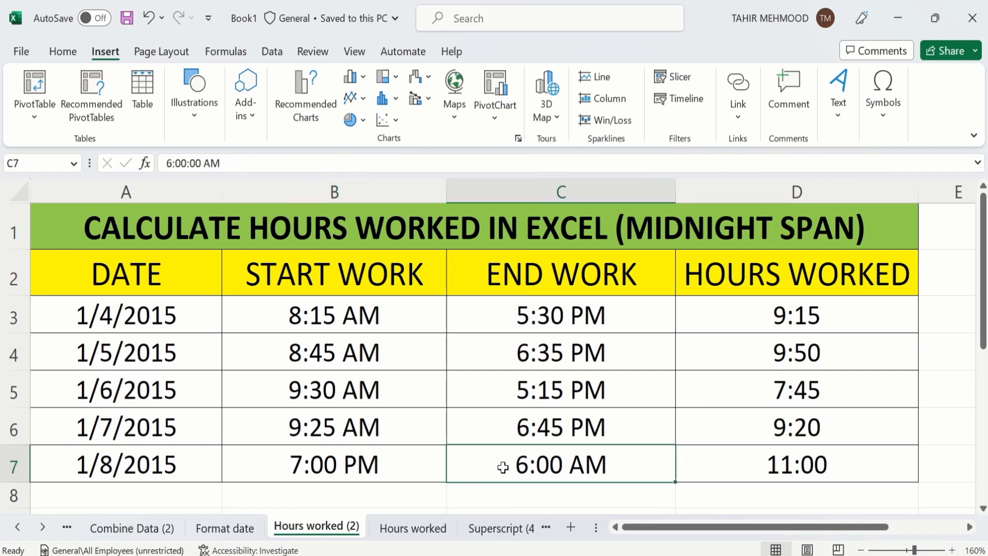
{"action": "mouse_move", "coordinate": [410, 393]}
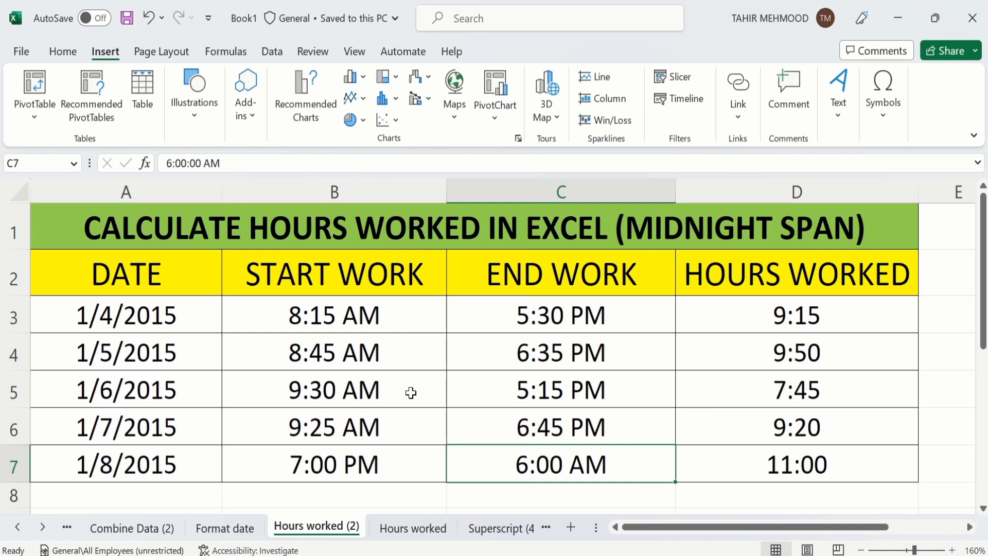
{"action": "mouse_move", "coordinate": [733, 308]}
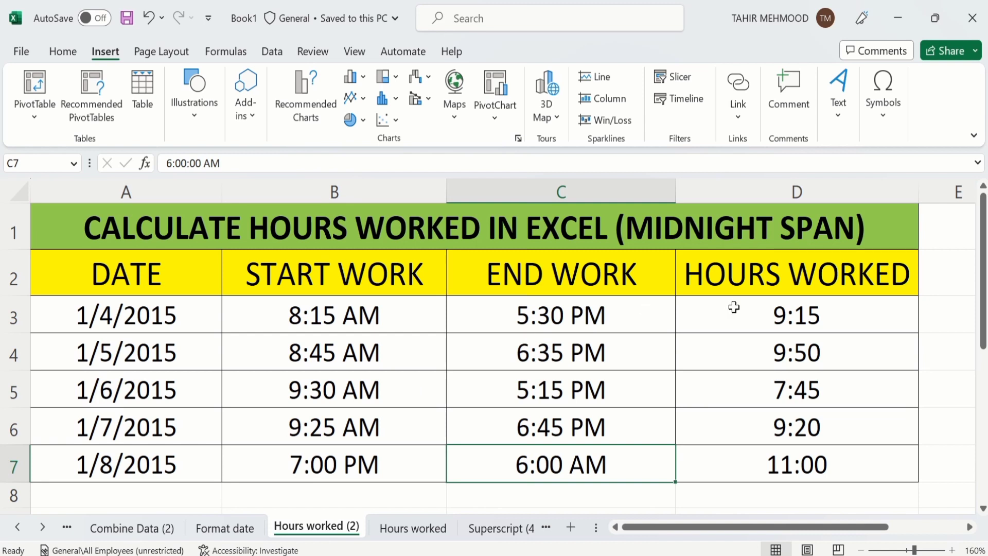
{"action": "mouse_move", "coordinate": [797, 292]}
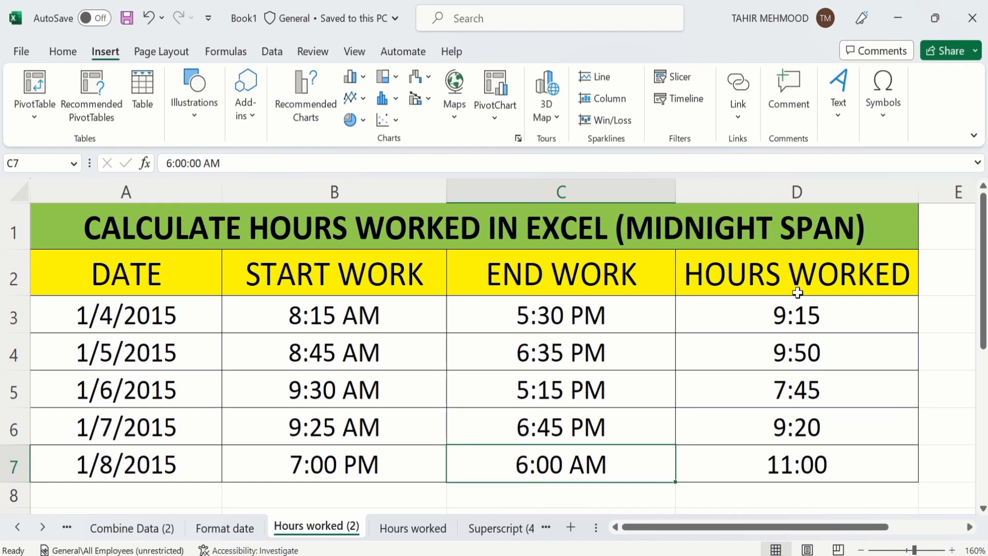
{"action": "left_click", "coordinate": [413, 527]}
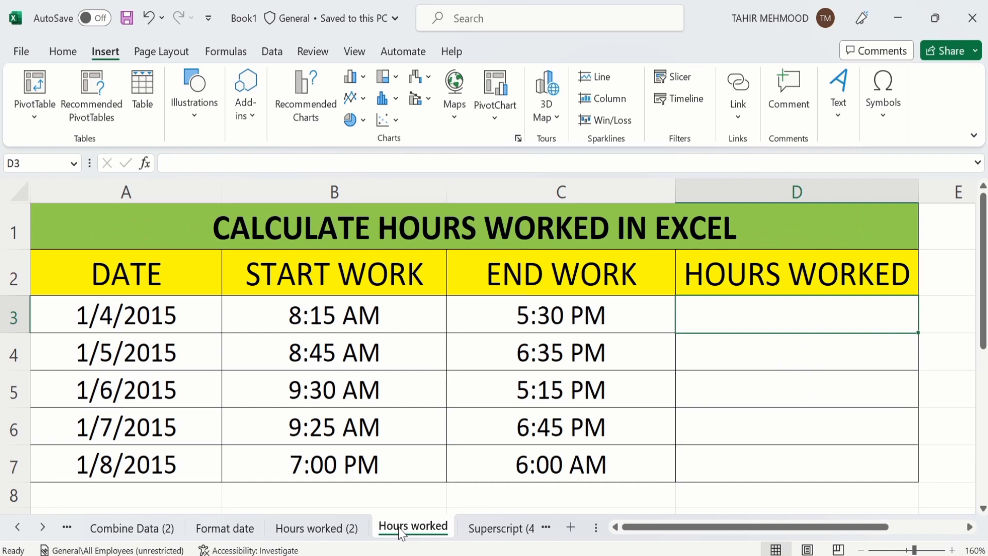
{"action": "mouse_move", "coordinate": [407, 420]}
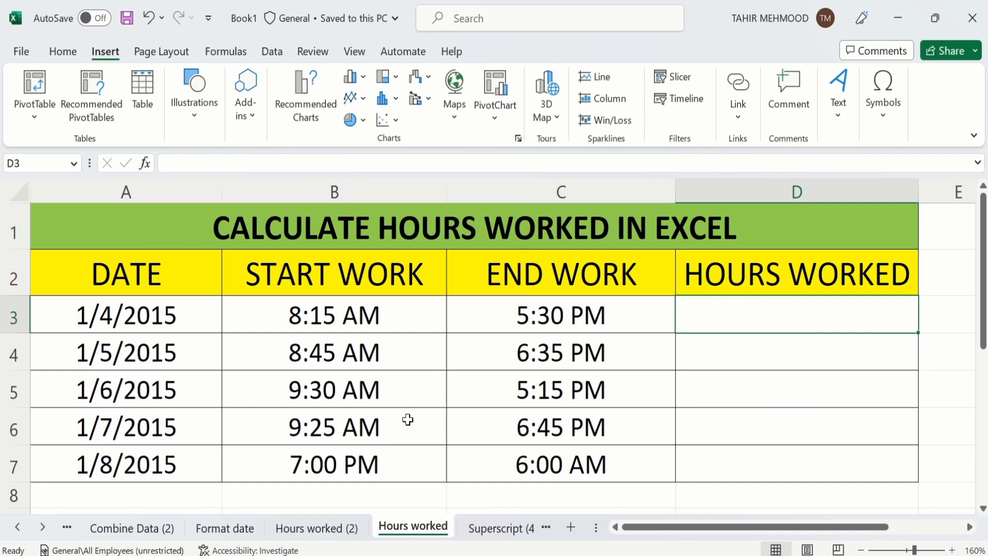
{"action": "mouse_move", "coordinate": [421, 321]}
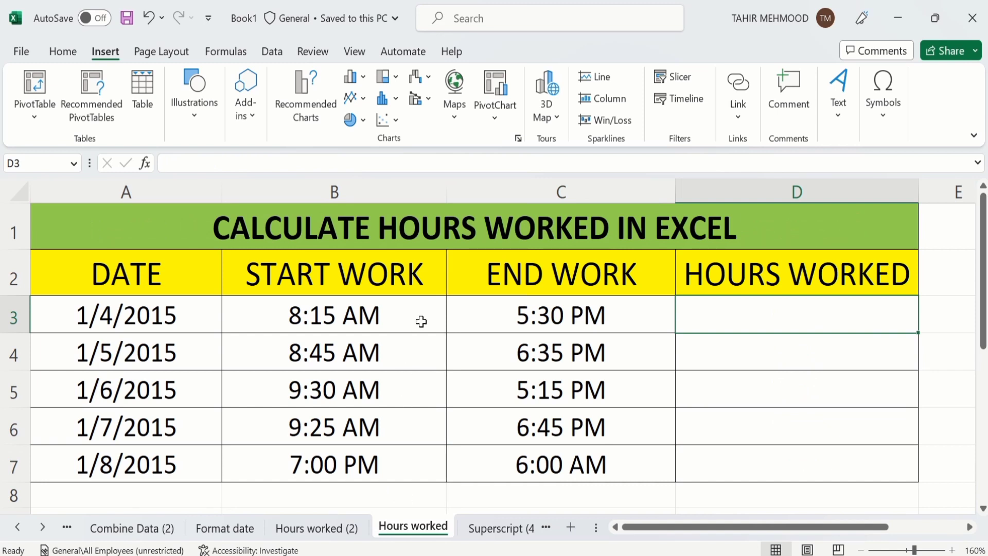
{"action": "mouse_move", "coordinate": [480, 326]}
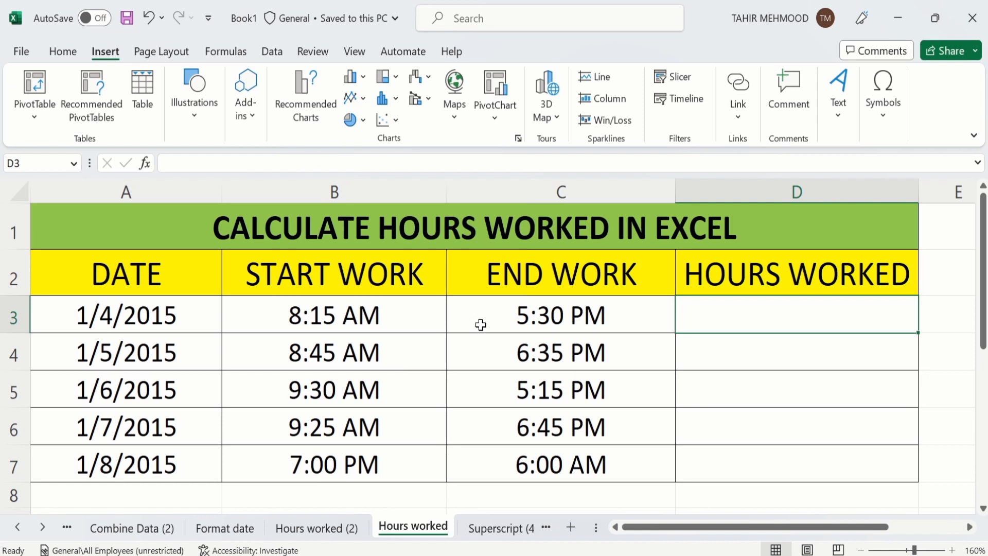
{"action": "mouse_move", "coordinate": [430, 315]}
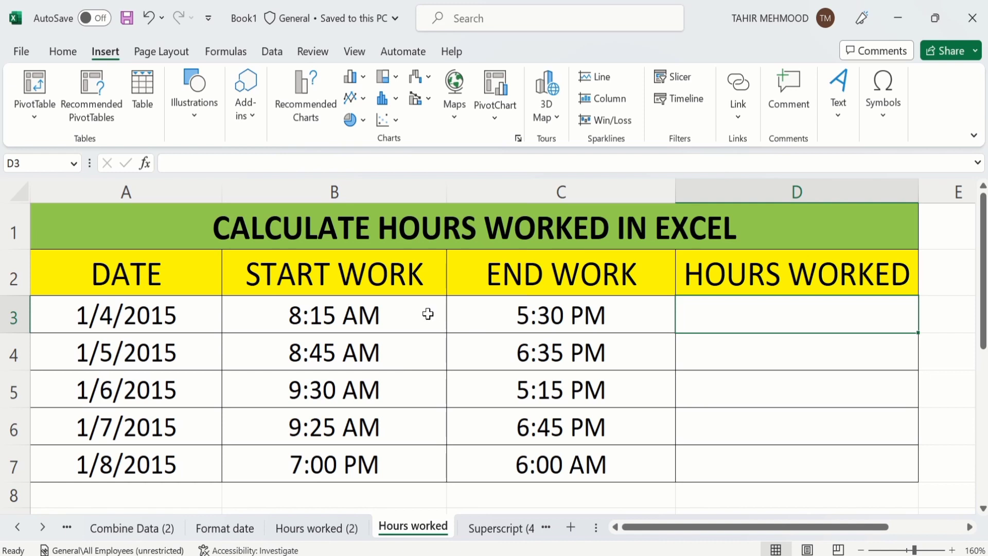
{"action": "mouse_move", "coordinate": [416, 416]}
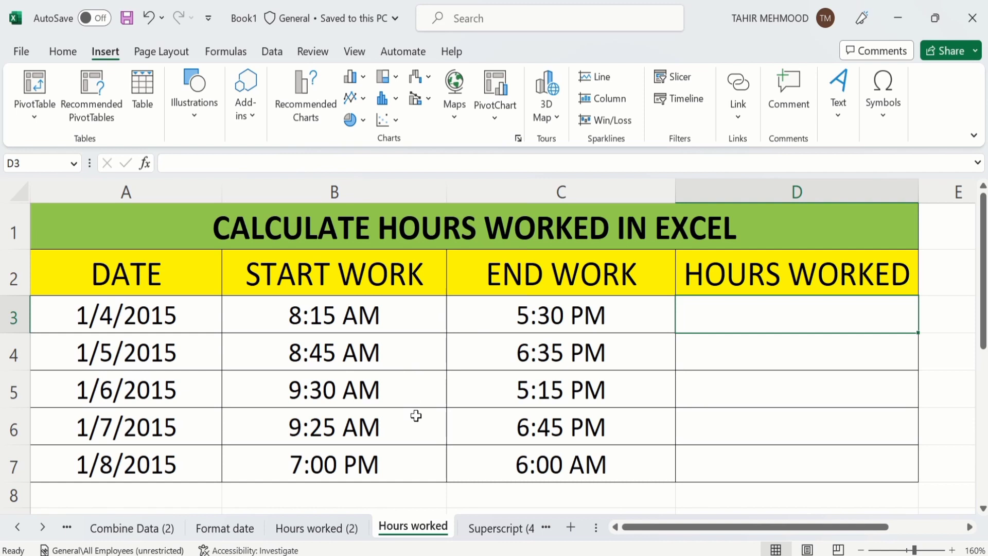
{"action": "mouse_move", "coordinate": [580, 324]}
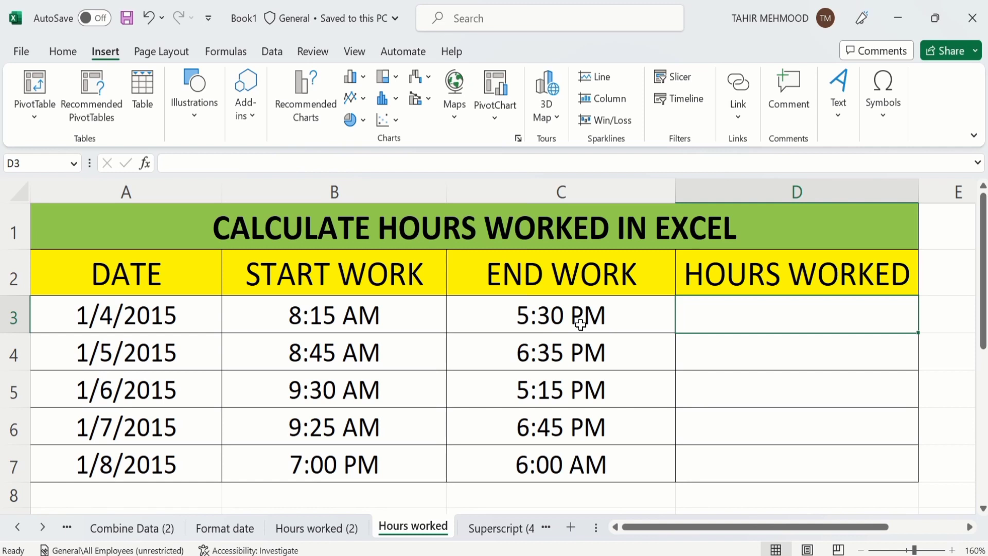
{"action": "mouse_move", "coordinate": [634, 284]}
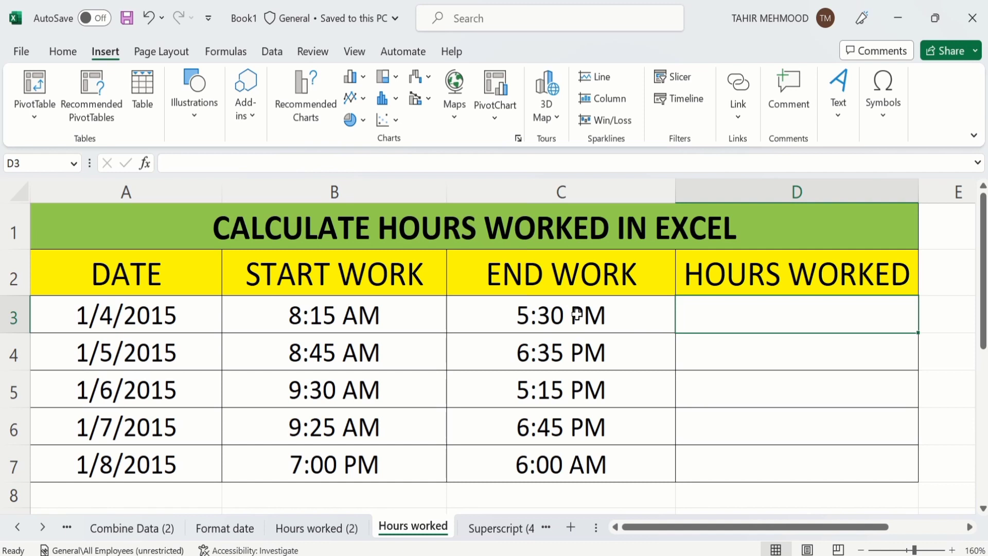
{"action": "mouse_move", "coordinate": [741, 317]}
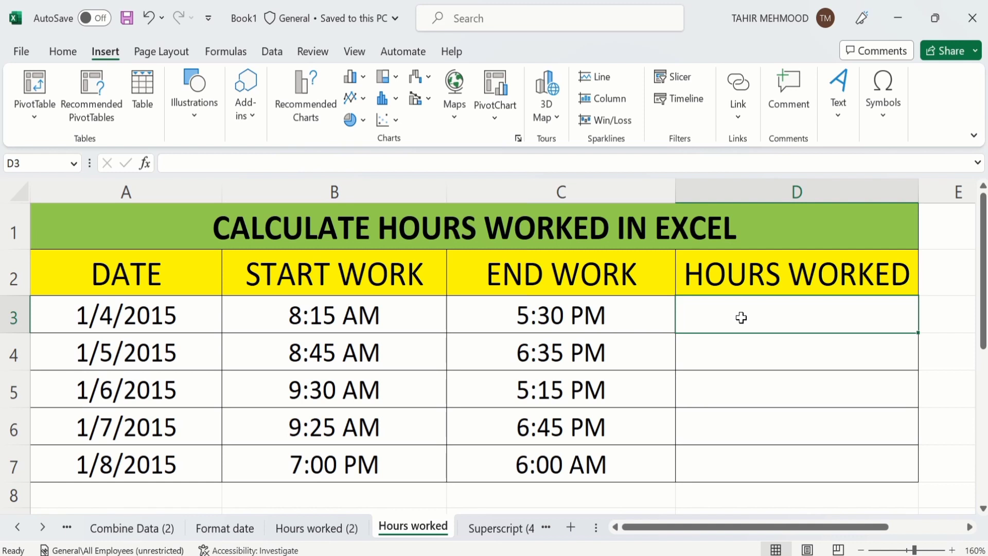
- Enter =C3-B3 in D3 to get 9:15 hours for the first day
{"action": "type", "text": "="}
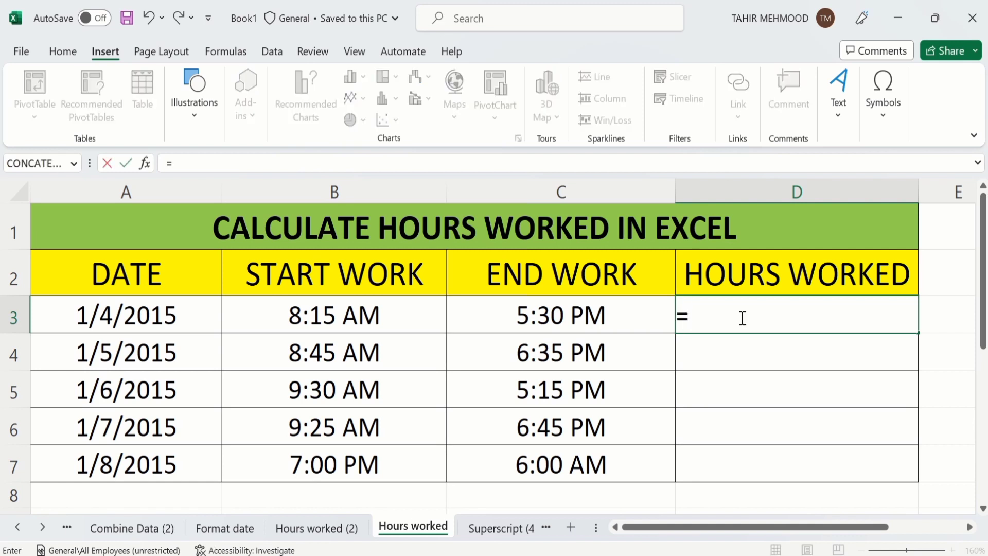
{"action": "mouse_move", "coordinate": [606, 317]}
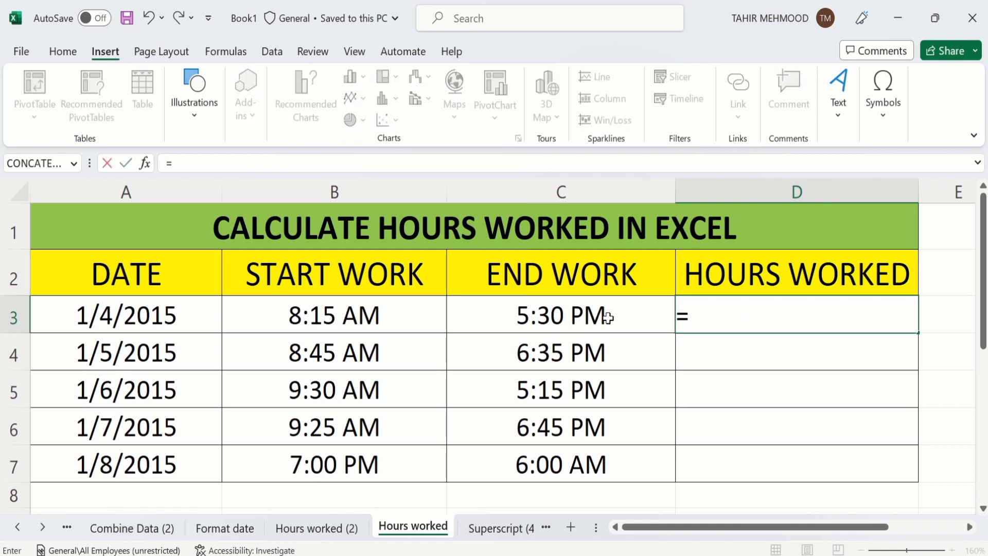
{"action": "left_click", "coordinate": [560, 315]}
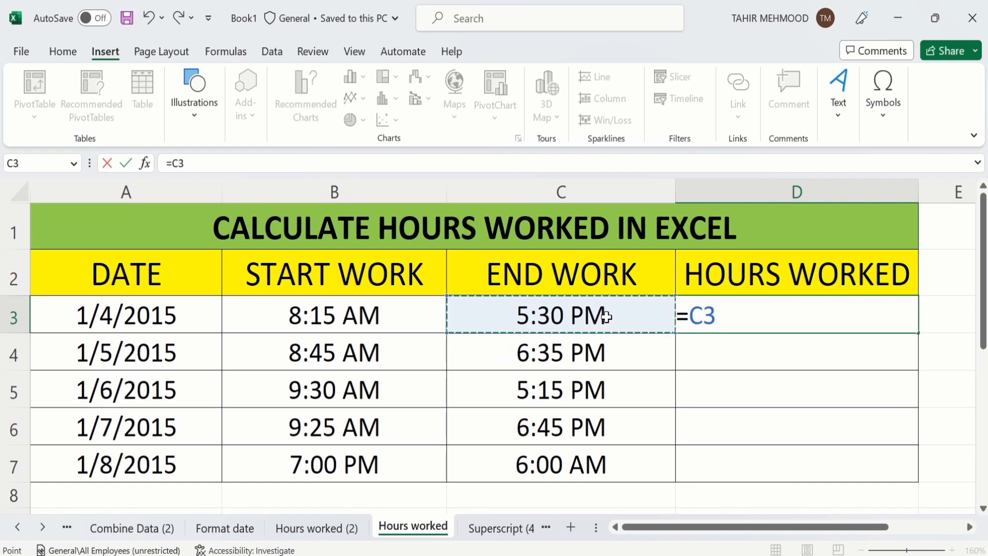
{"action": "type", "text": "-"}
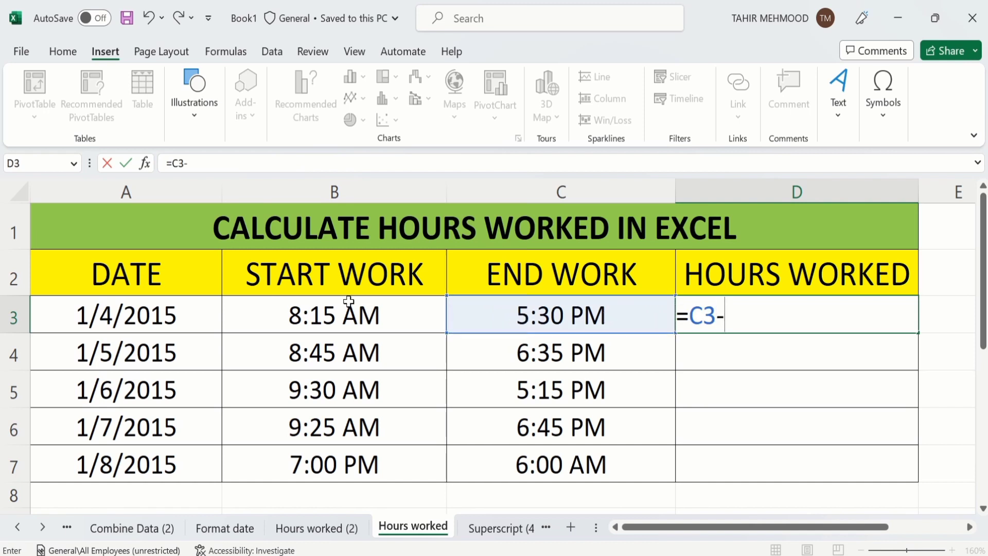
{"action": "left_click", "coordinate": [334, 315]}
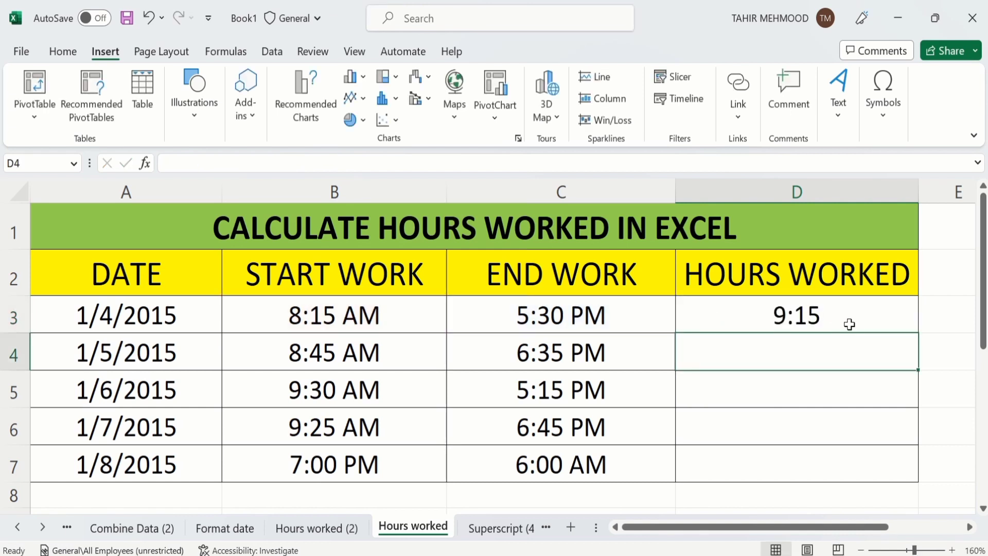
{"action": "mouse_move", "coordinate": [919, 340]}
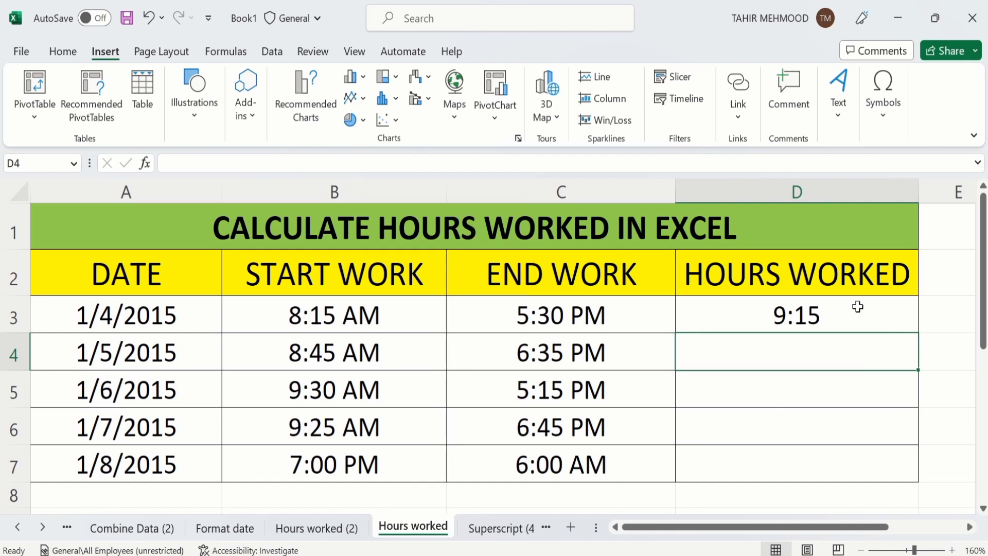
- Fill the subtraction down so D7 shows ##### for the overnight shift
{"action": "left_click", "coordinate": [796, 315]}
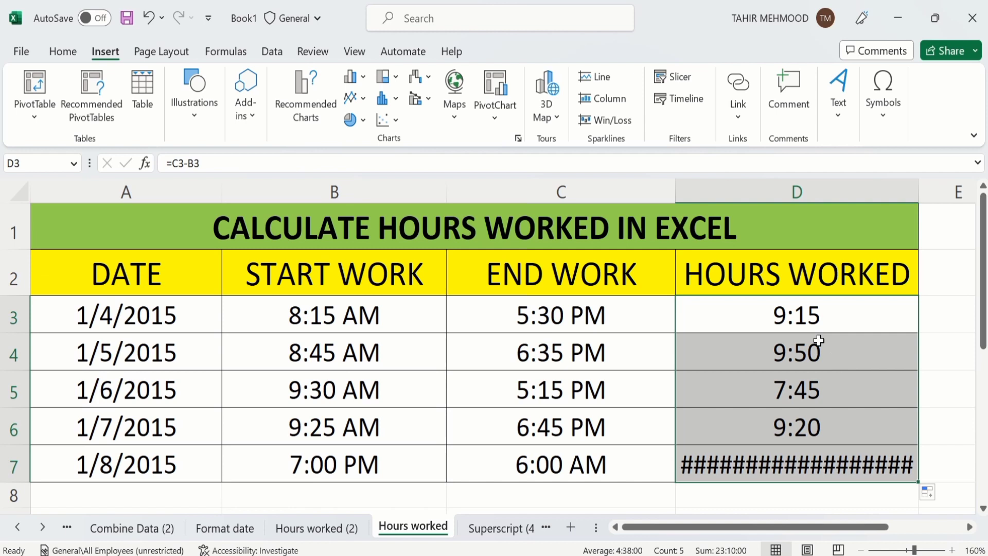
{"action": "mouse_move", "coordinate": [850, 449]}
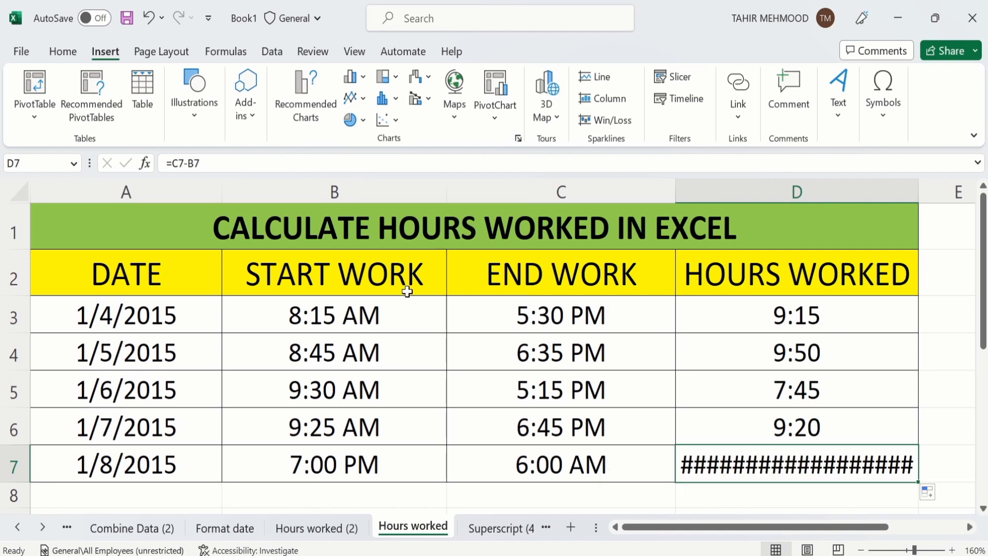
{"action": "mouse_move", "coordinate": [504, 292]}
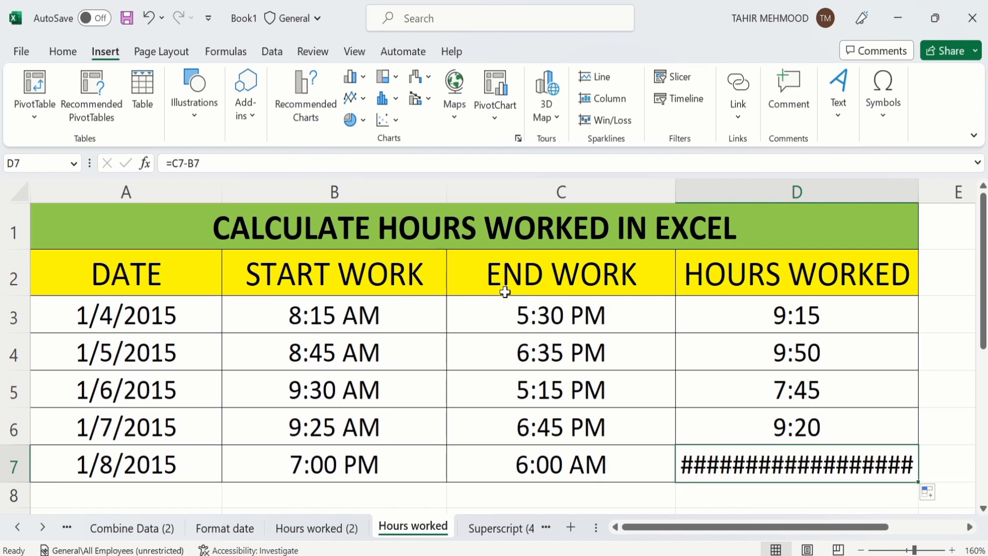
{"action": "mouse_move", "coordinate": [662, 453]}
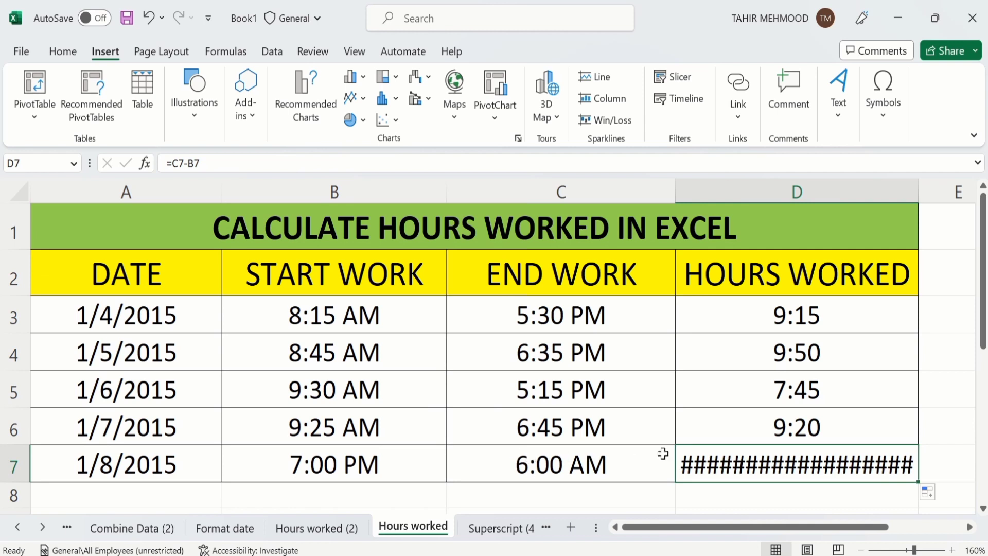
{"action": "mouse_move", "coordinate": [702, 464]}
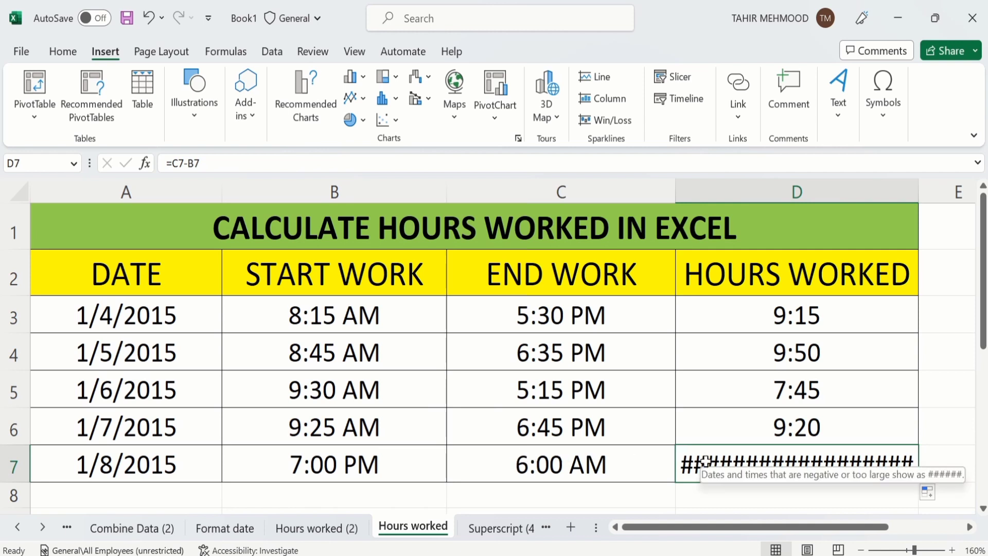
{"action": "left_click", "coordinate": [951, 465]}
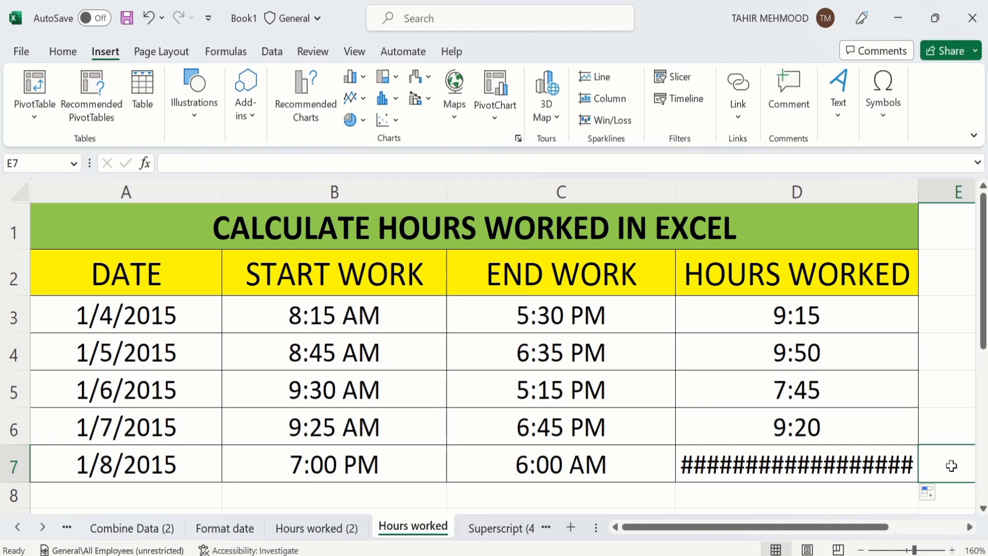
- Clear D7 and start the formula =IF(B7> for the overnight shift
{"action": "left_click", "coordinate": [796, 465]}
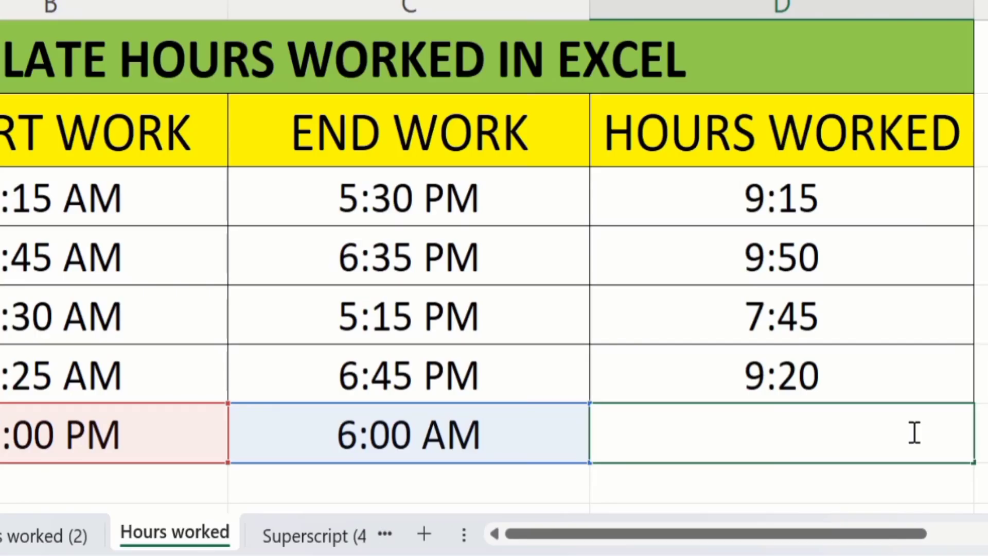
{"action": "type", "text": "="}
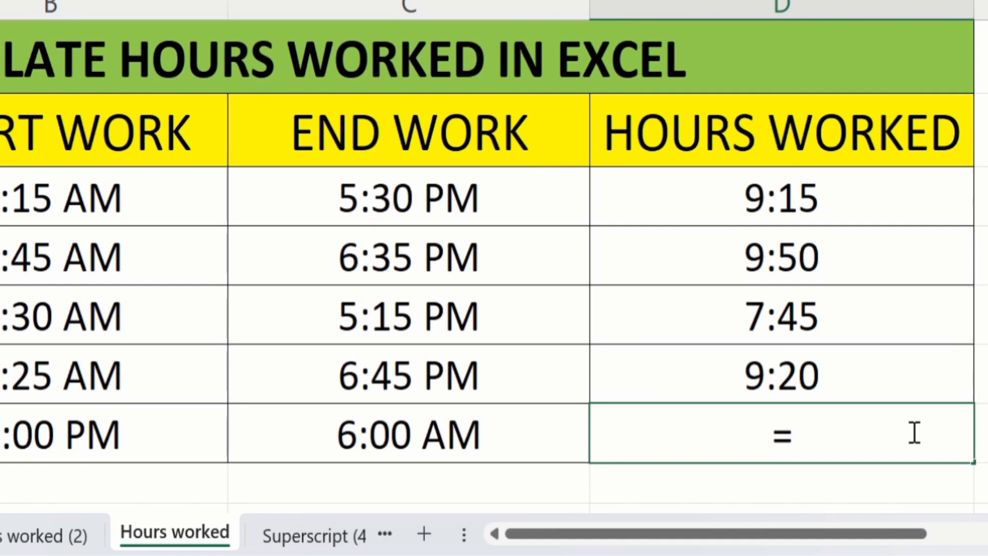
{"action": "type", "text": "I"}
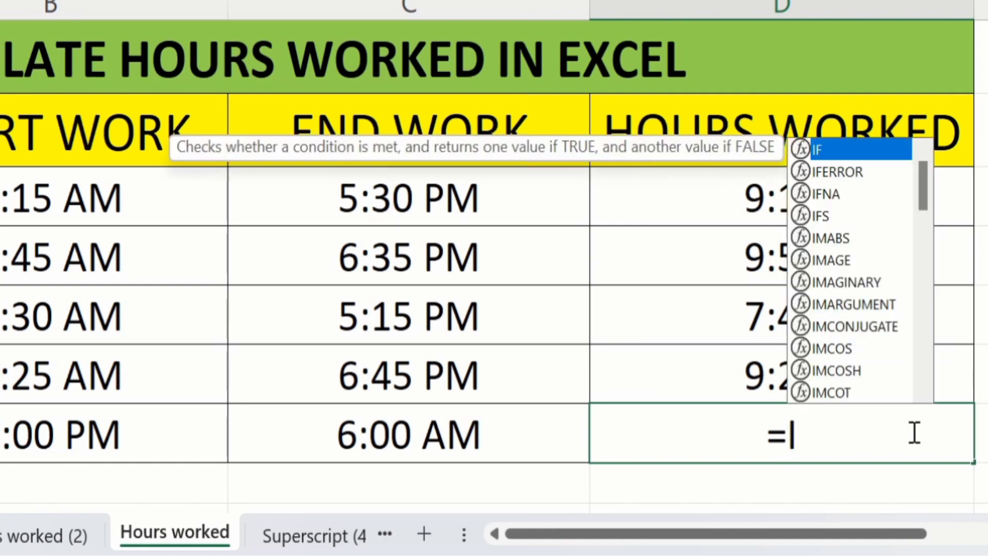
{"action": "mouse_move", "coordinate": [842, 153]}
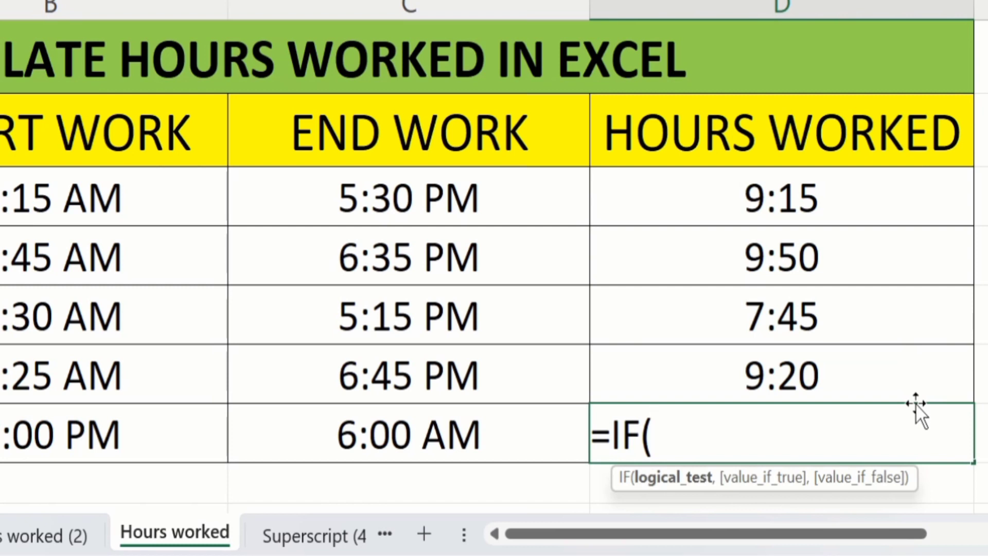
{"action": "mouse_move", "coordinate": [140, 422]}
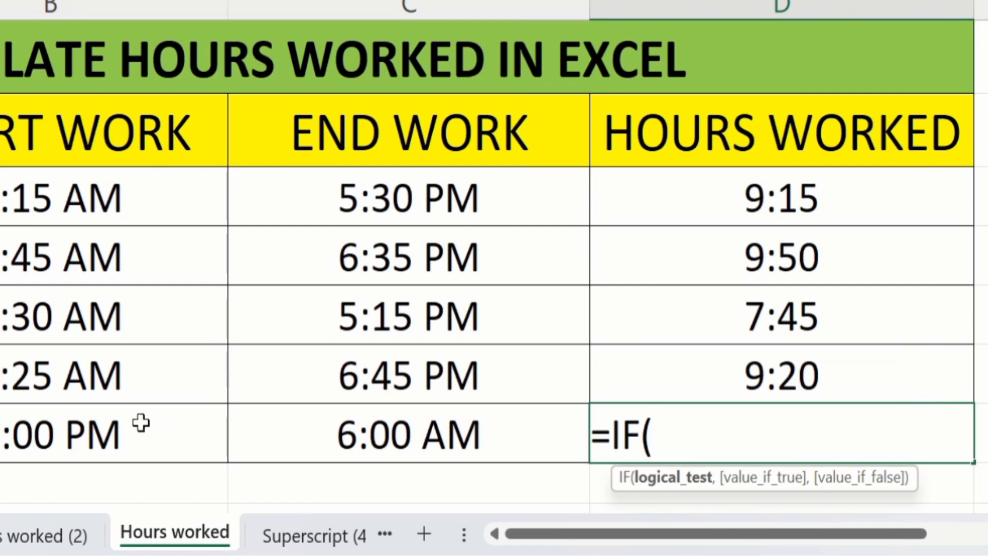
{"action": "left_click", "coordinate": [76, 433]}
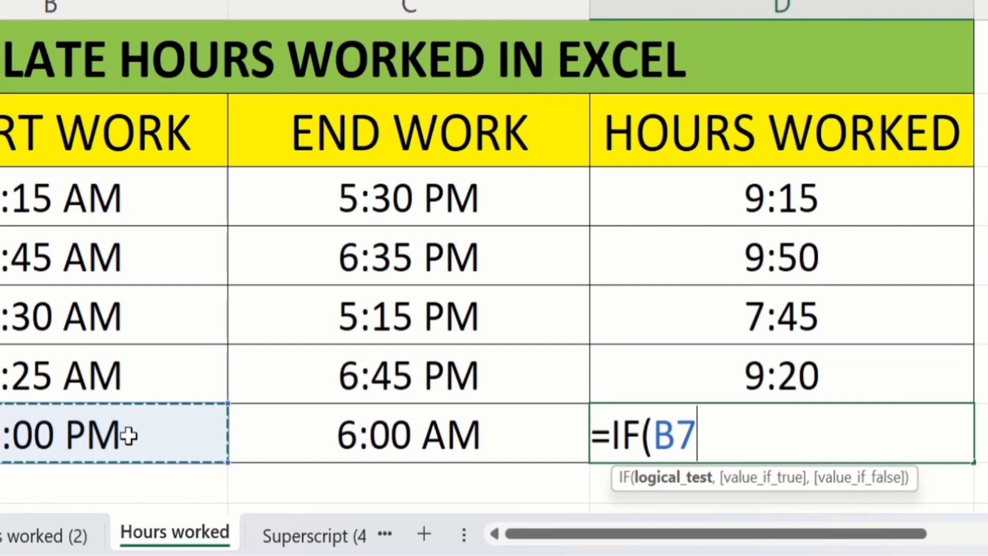
{"action": "mouse_move", "coordinate": [169, 434]}
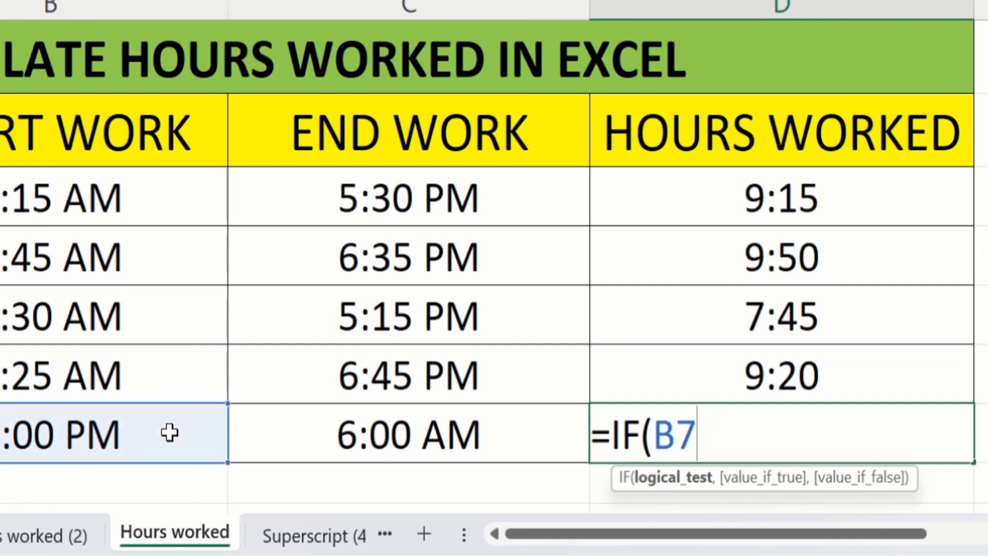
{"action": "type", "text": ">"}
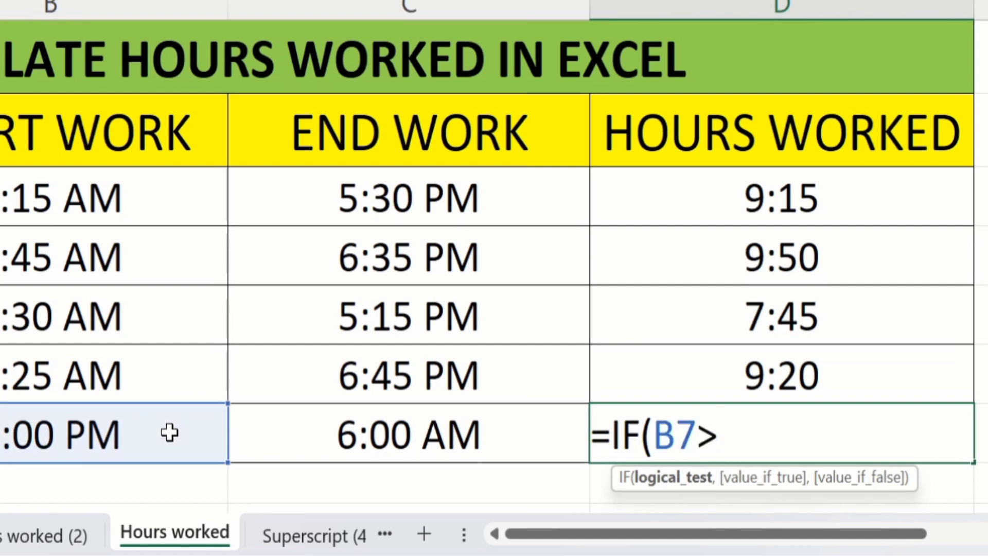
{"action": "mouse_move", "coordinate": [577, 512]}
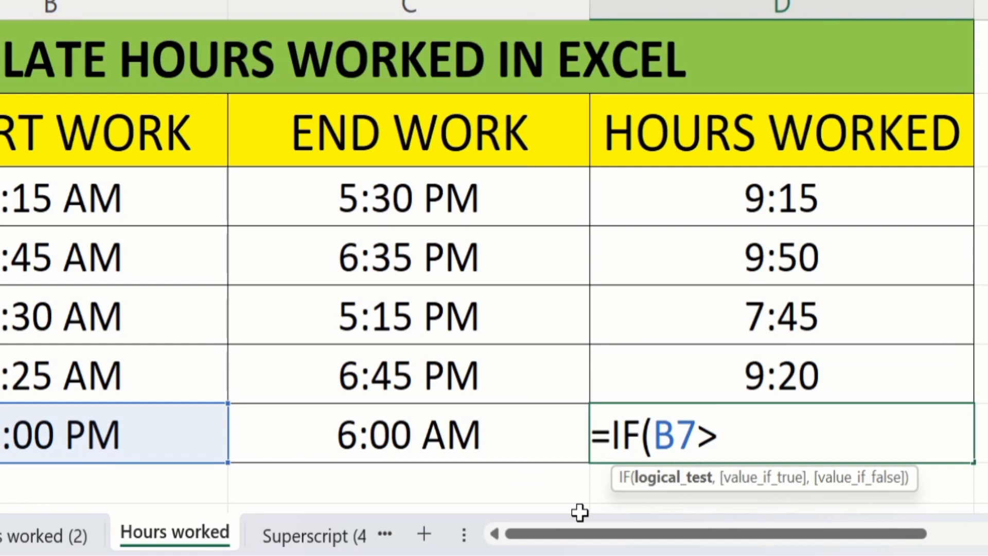
{"action": "mouse_move", "coordinate": [649, 499]}
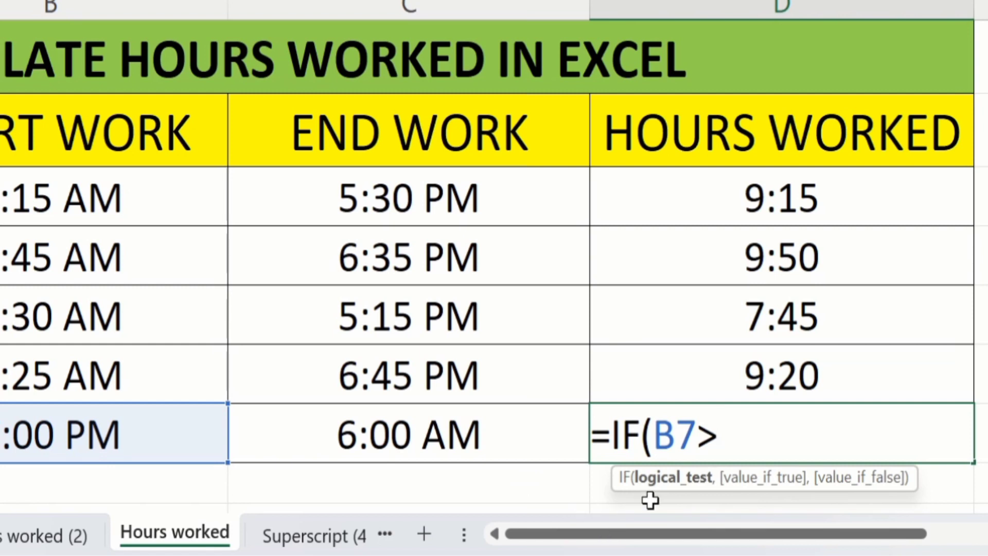
{"action": "mouse_move", "coordinate": [697, 488]}
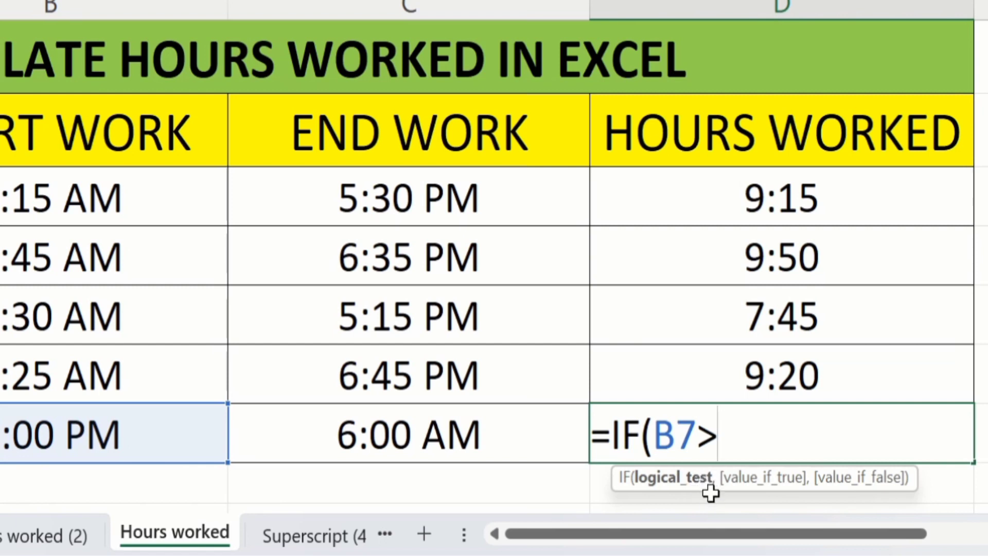
{"action": "mouse_move", "coordinate": [676, 497]}
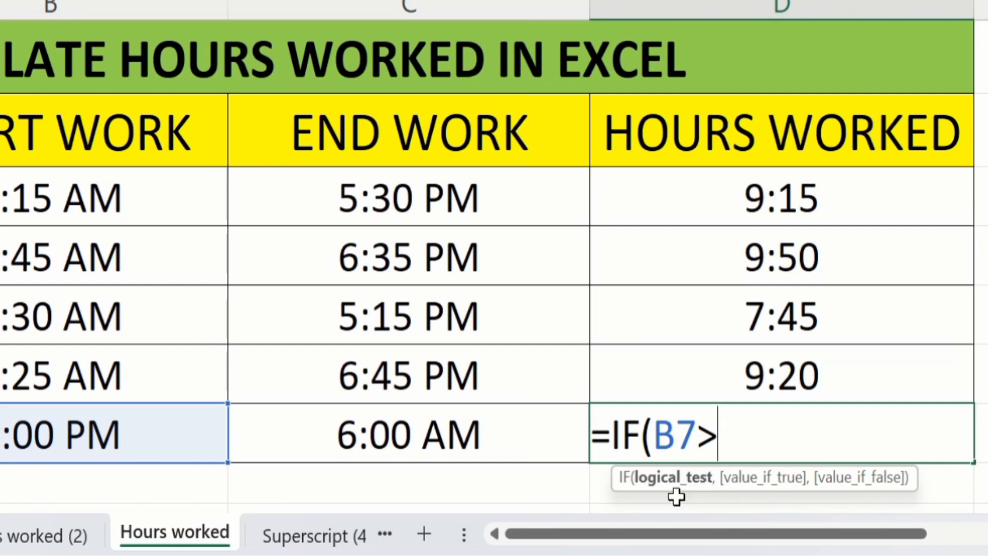
{"action": "mouse_move", "coordinate": [820, 494]}
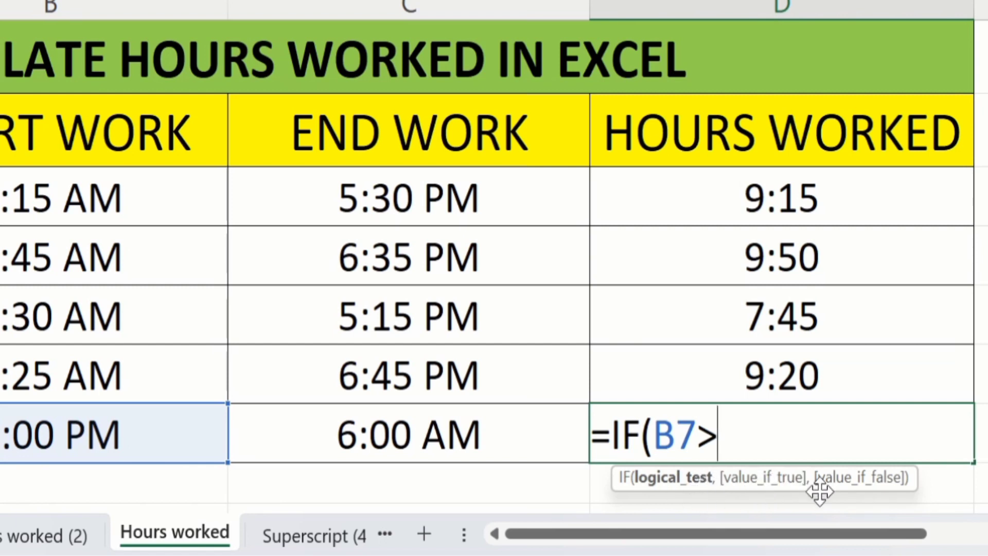
{"action": "mouse_move", "coordinate": [876, 485]}
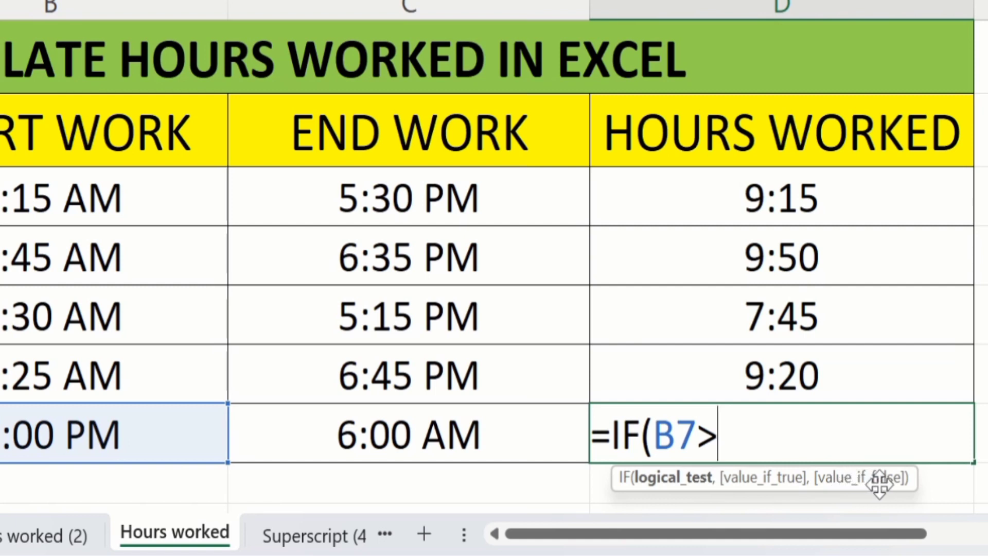
{"action": "mouse_move", "coordinate": [871, 493]}
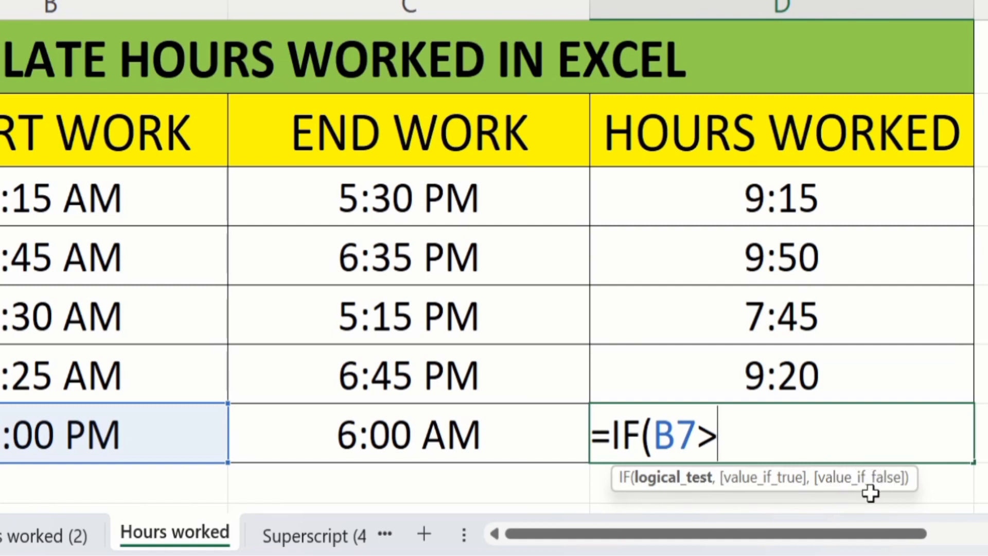
{"action": "mouse_move", "coordinate": [866, 483]}
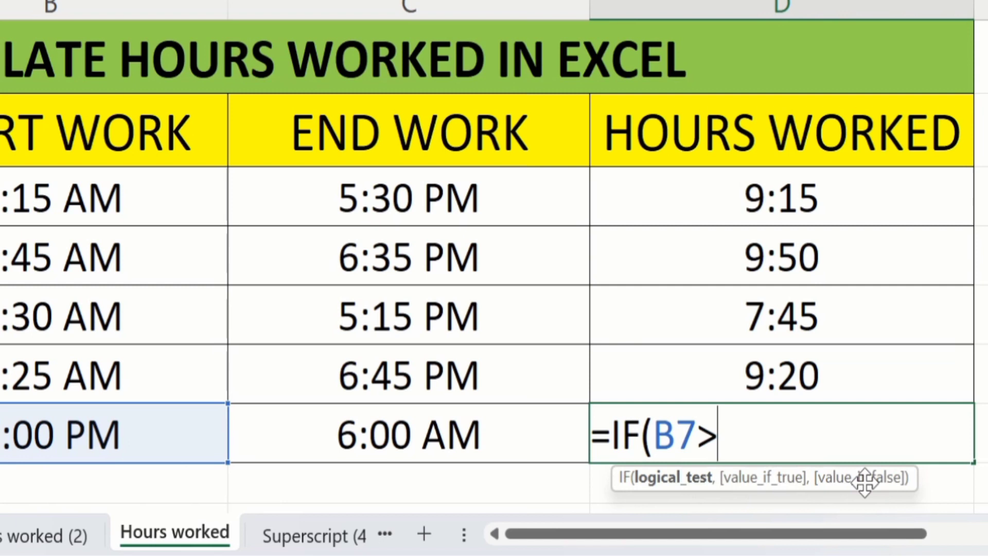
{"action": "mouse_move", "coordinate": [830, 470]}
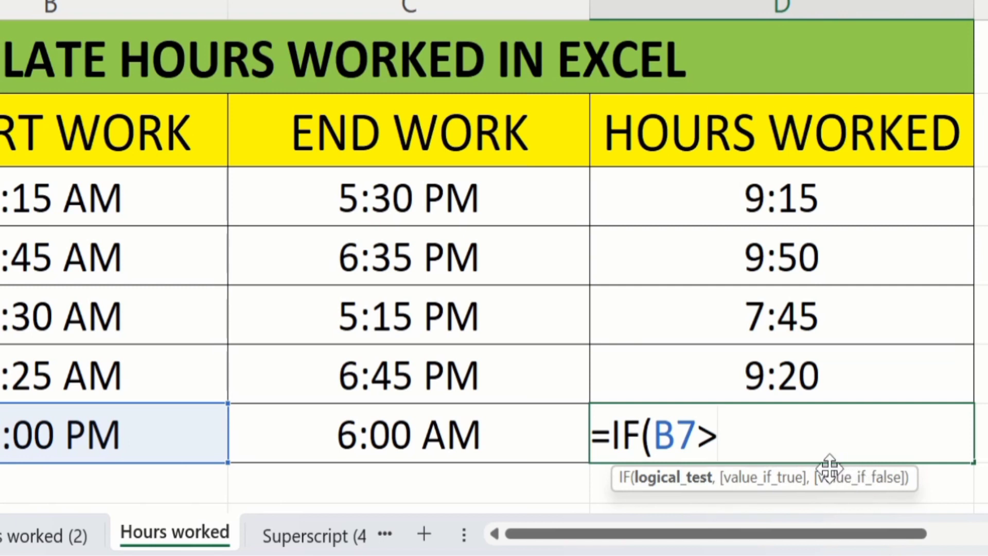
{"action": "mouse_move", "coordinate": [816, 433]}
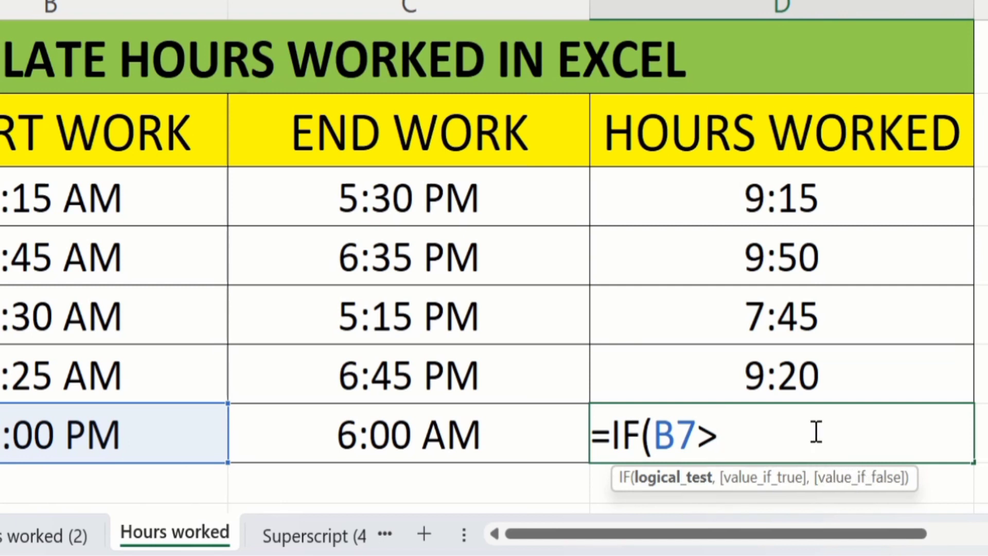
{"action": "mouse_move", "coordinate": [794, 431]}
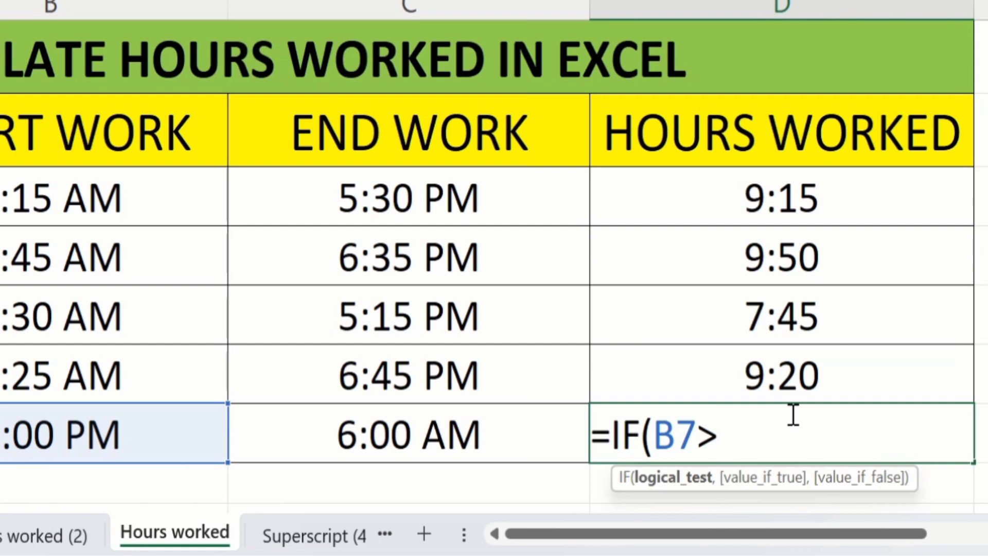
{"action": "mouse_move", "coordinate": [466, 432]}
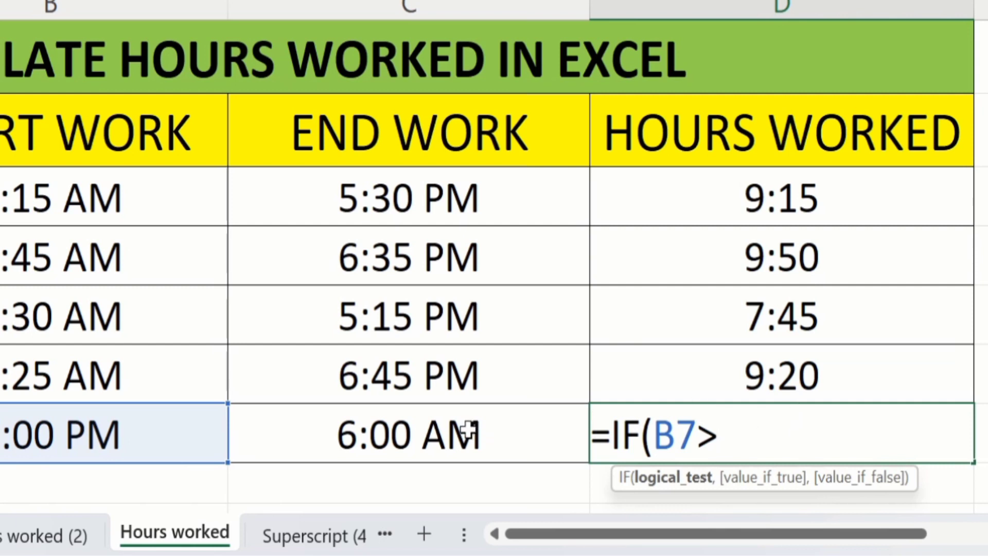
- Complete the D7 formula as =IF(B7>C7,C7+1,C7)-B7
{"action": "left_click", "coordinate": [408, 433]}
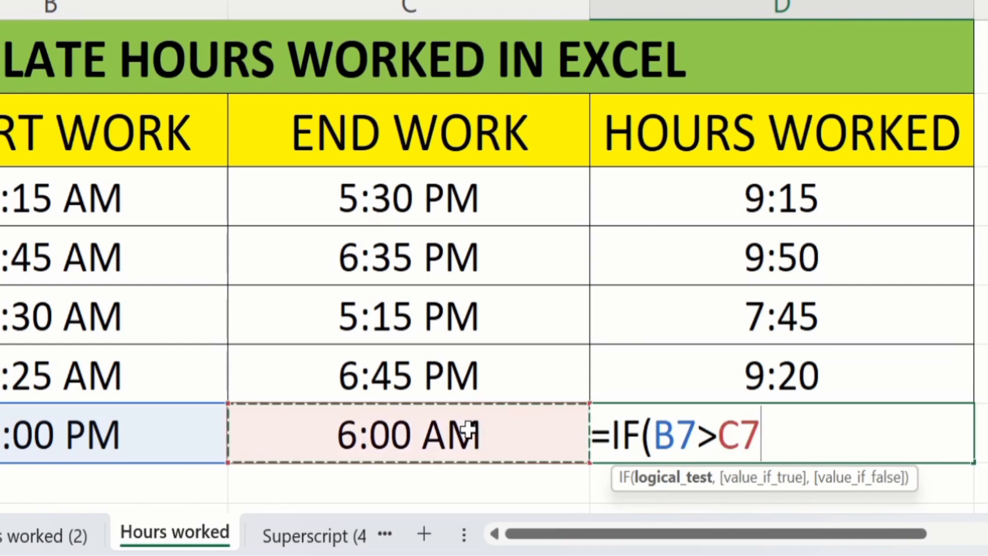
{"action": "mouse_move", "coordinate": [737, 413]}
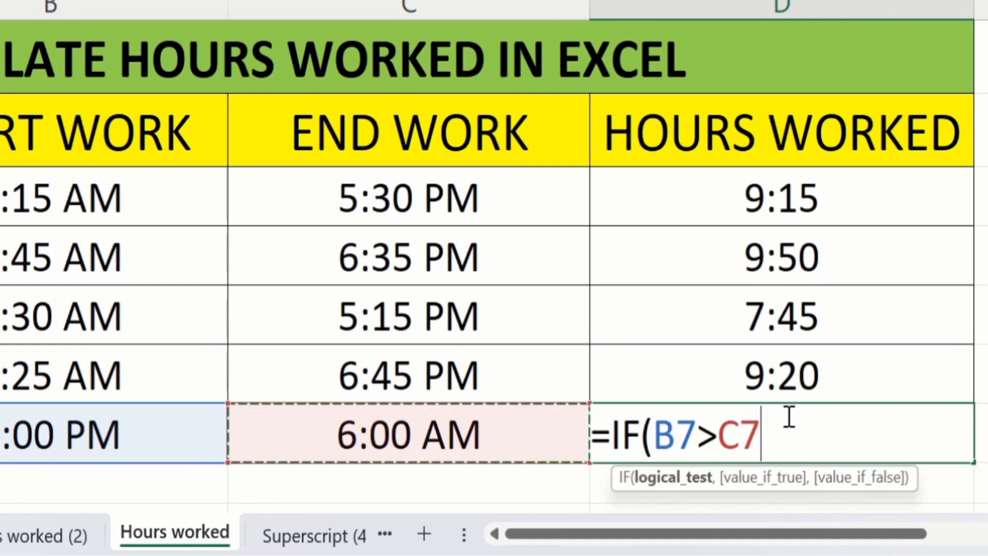
{"action": "type", "text": ","}
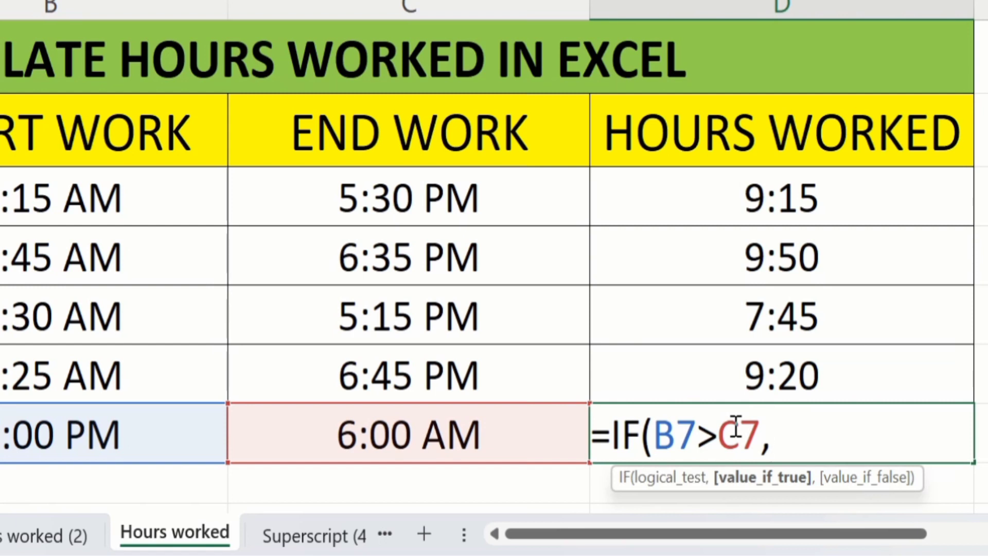
{"action": "mouse_move", "coordinate": [530, 424]}
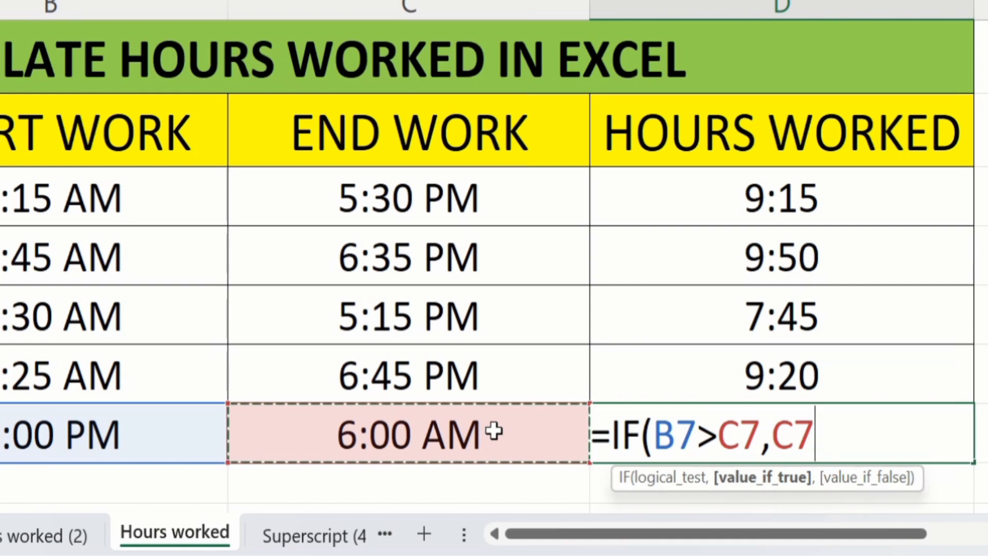
{"action": "type", "text": "+"}
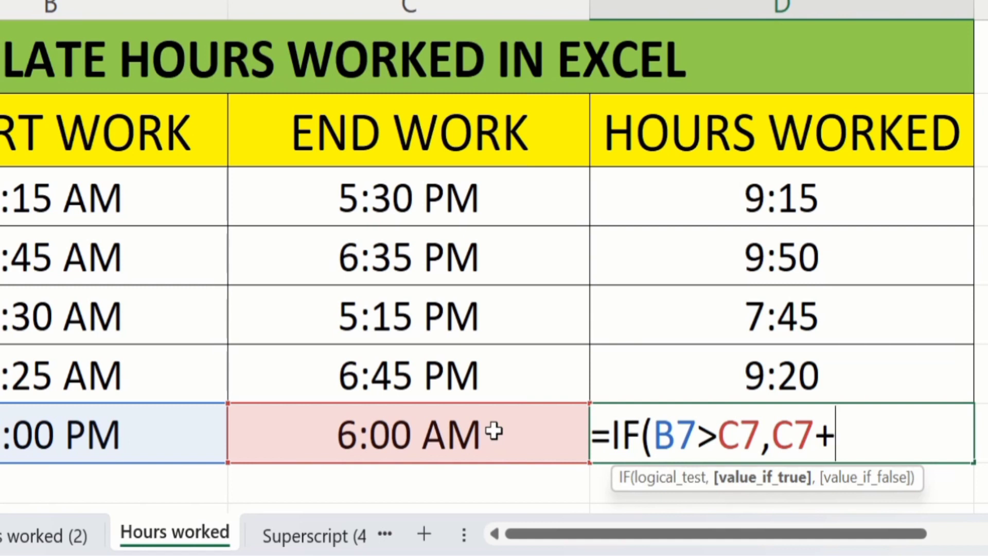
{"action": "type", "text": "1"}
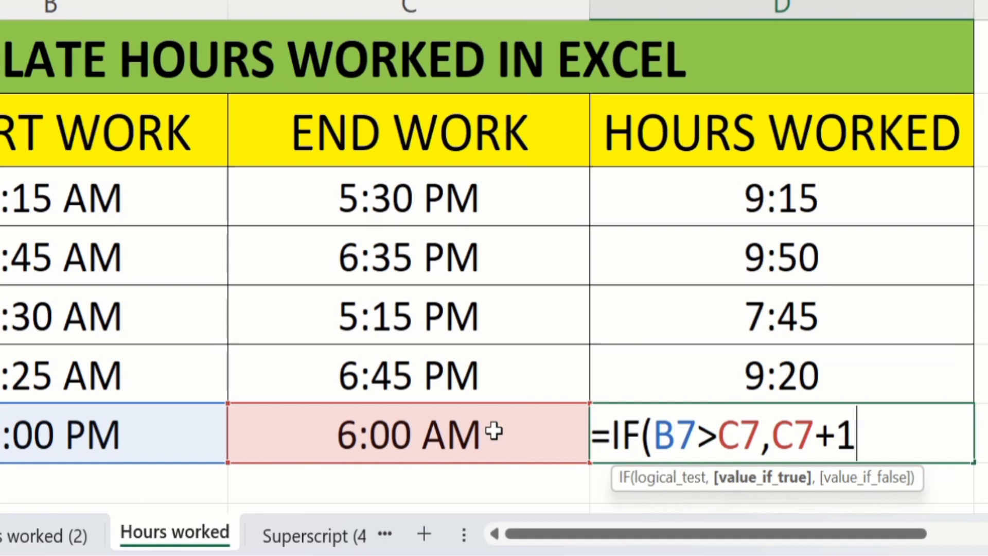
{"action": "type", "text": ","}
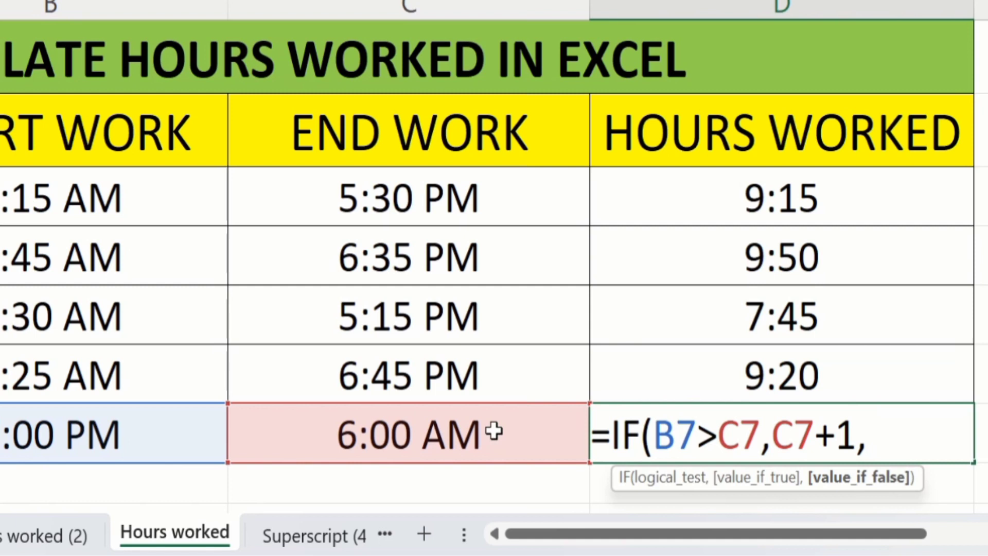
{"action": "left_click", "coordinate": [408, 433]}
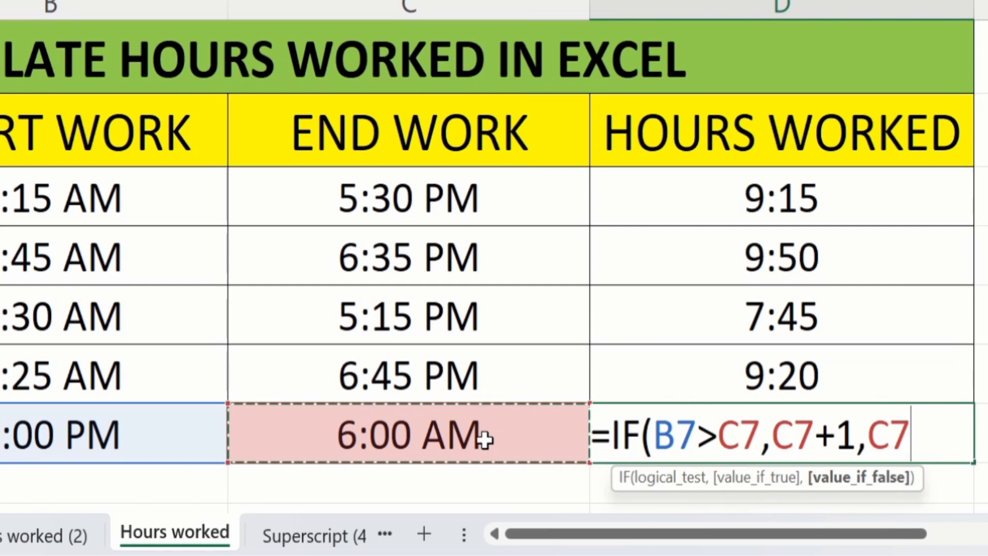
{"action": "type", "text": ")"}
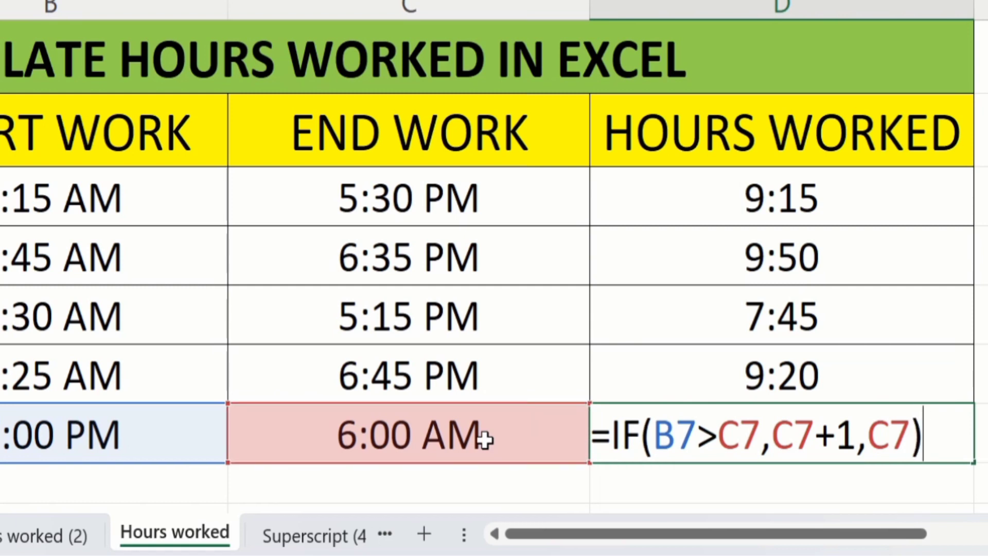
{"action": "type", "text": "-"}
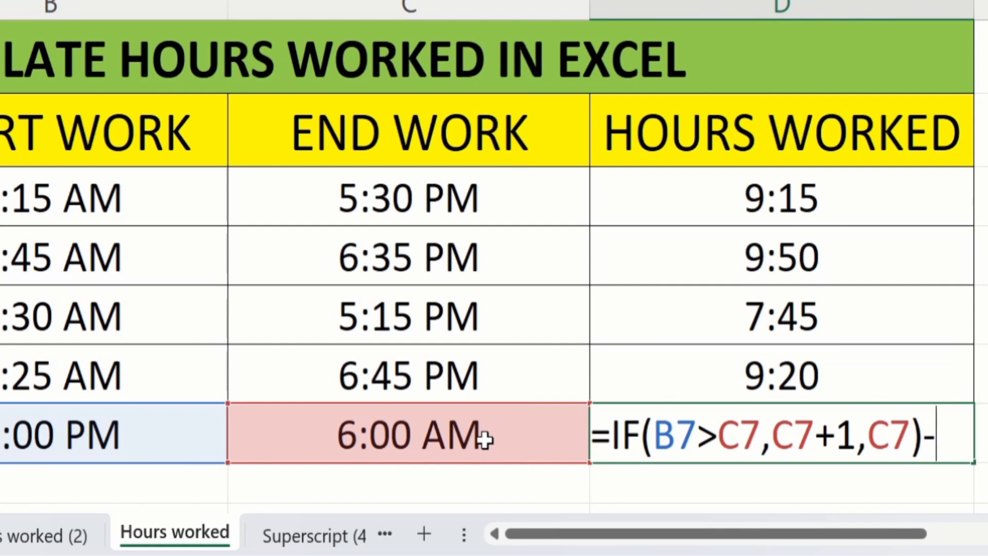
{"action": "mouse_move", "coordinate": [64, 435]}
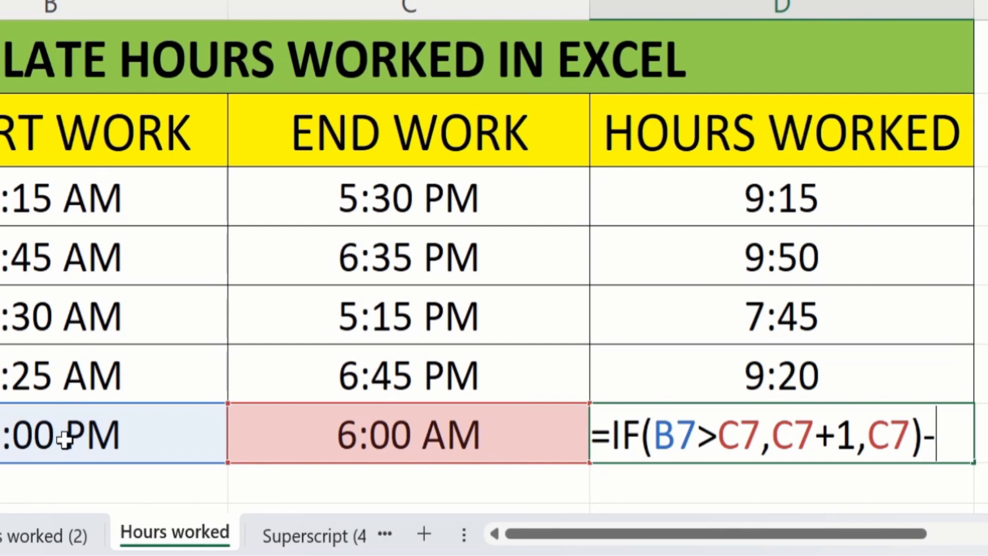
{"action": "type", "text": "B7"}
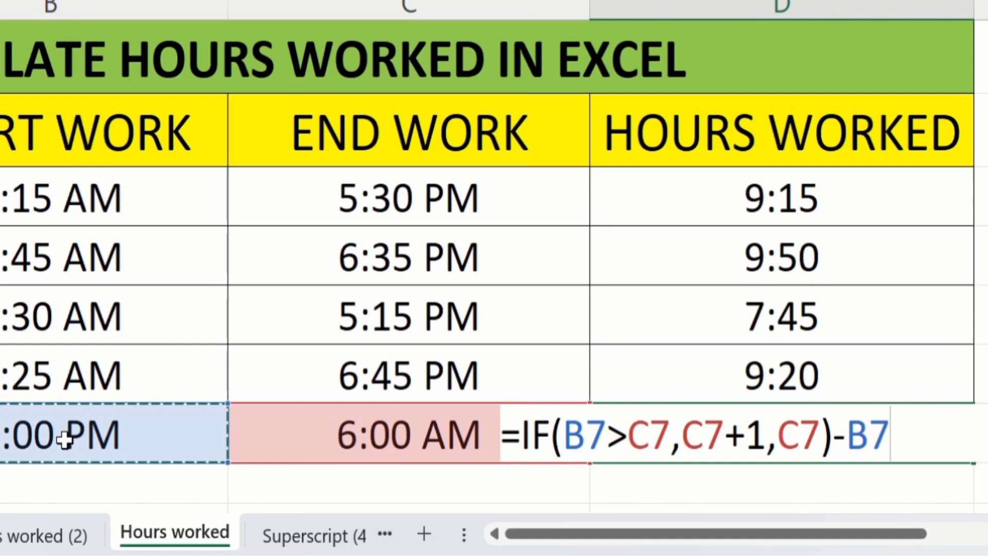
{"action": "mouse_move", "coordinate": [335, 409]}
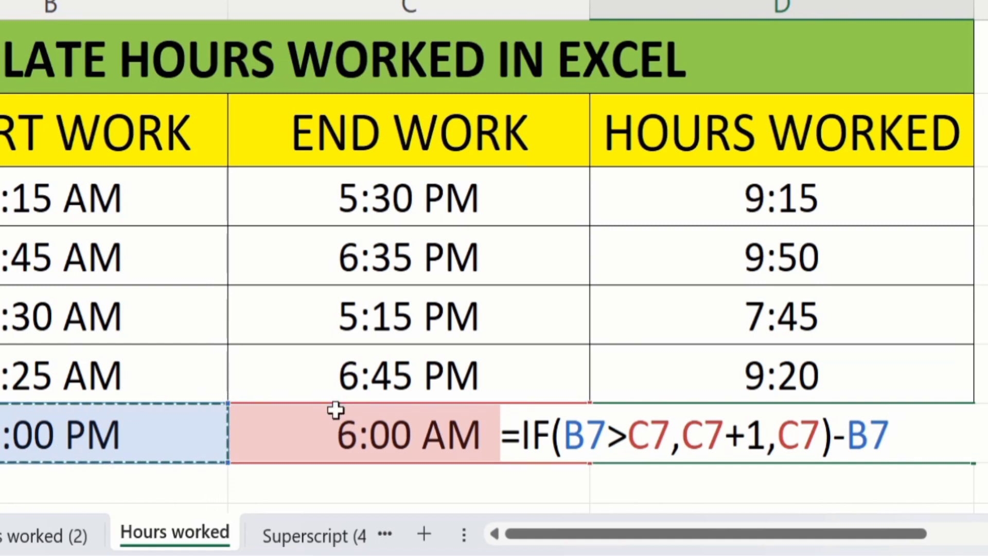
{"action": "mouse_move", "coordinate": [596, 482]}
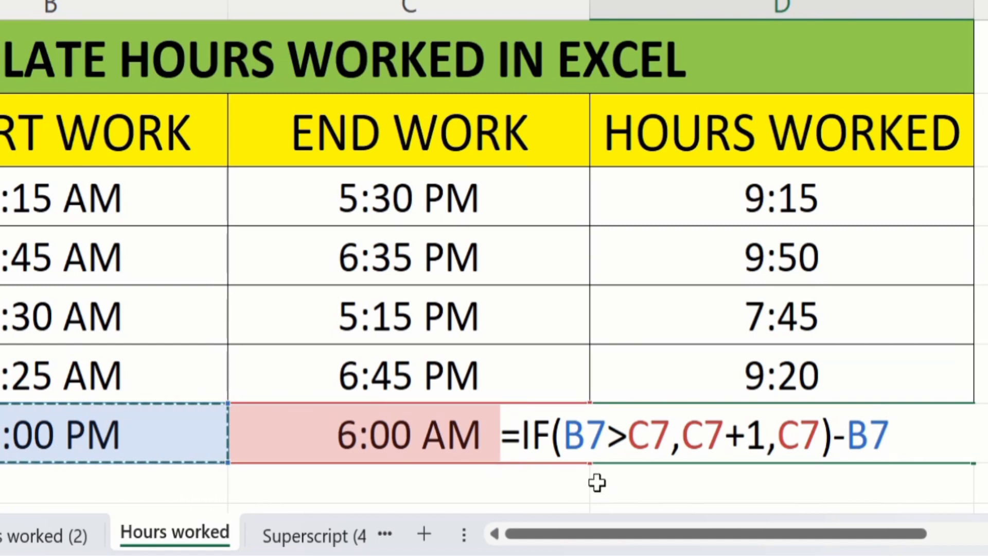
{"action": "mouse_move", "coordinate": [584, 468]}
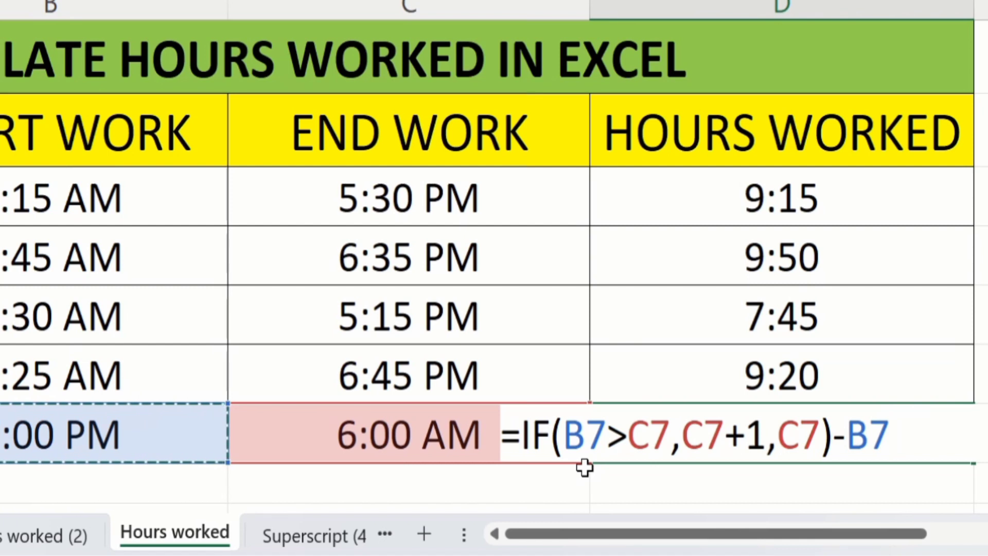
{"action": "mouse_move", "coordinate": [85, 416]}
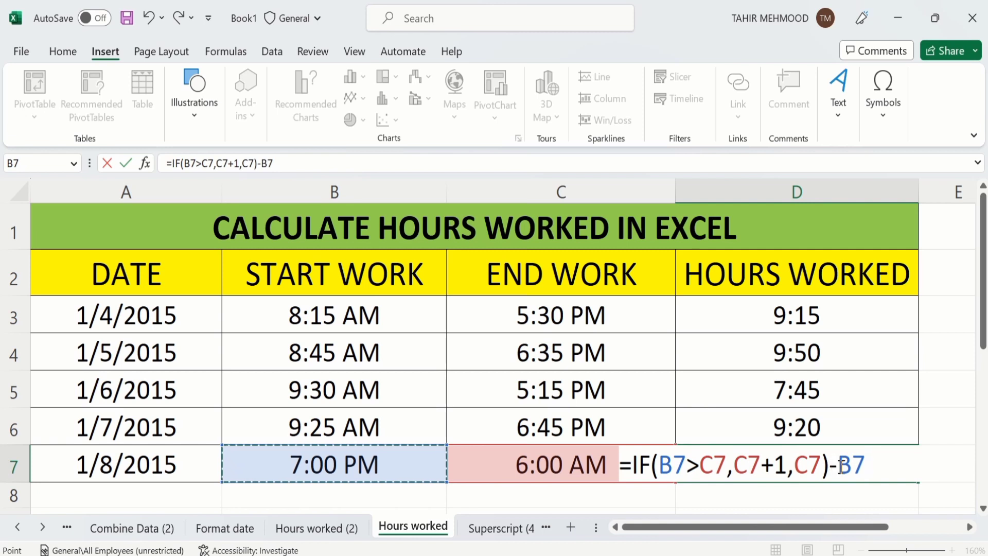
{"action": "mouse_move", "coordinate": [847, 466]}
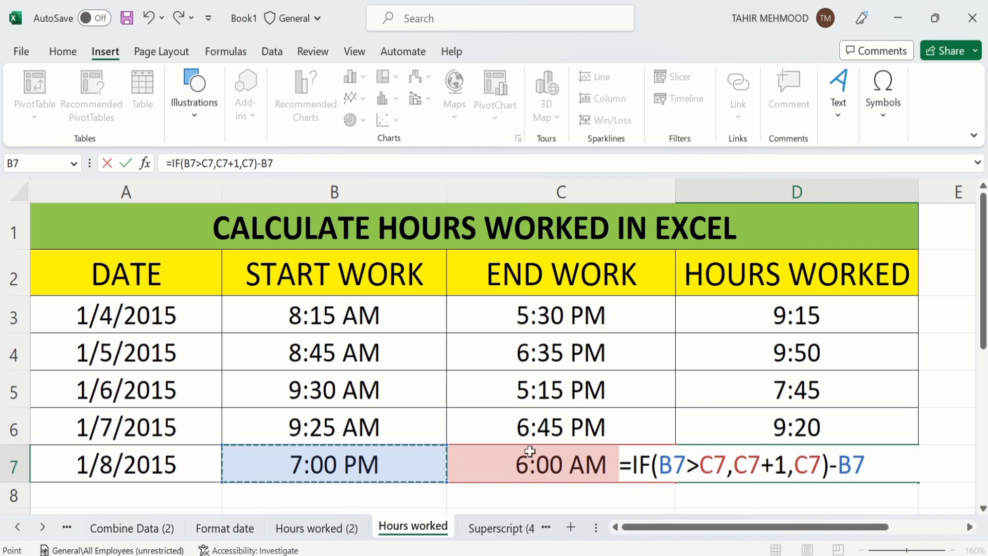
{"action": "mouse_move", "coordinate": [762, 465]}
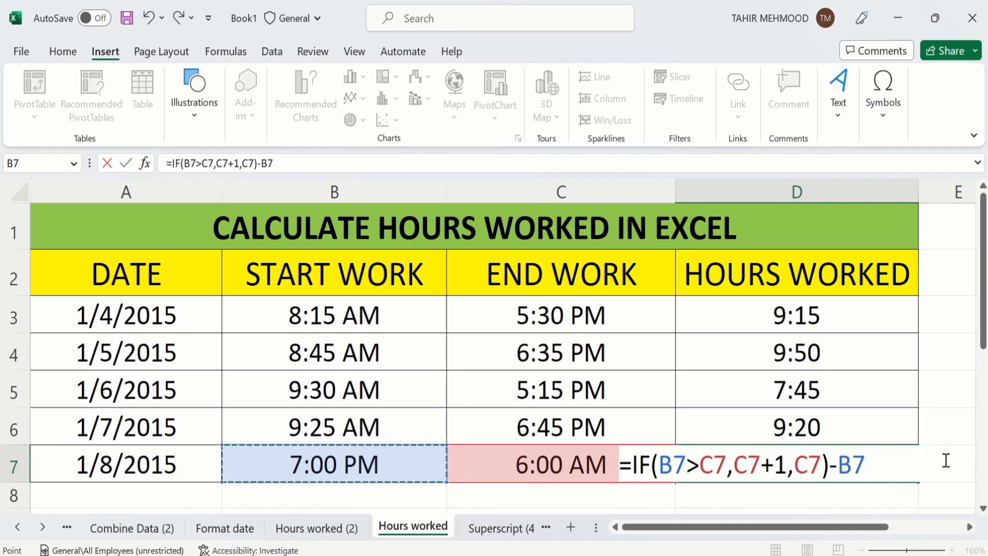
- Confirm the D7 formula, giving 11:00 hours, and check it in the formula bar
{"action": "key", "text": "Return"}
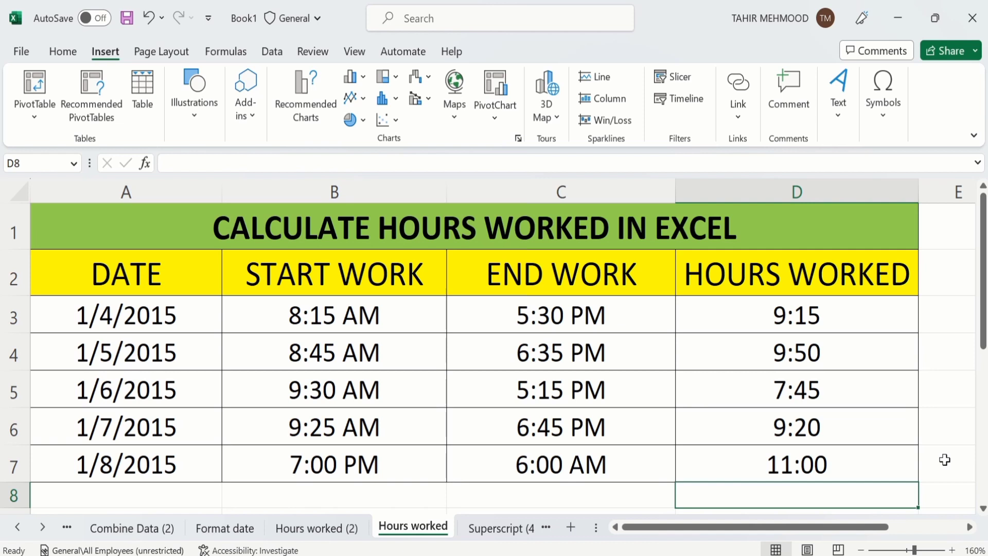
{"action": "mouse_move", "coordinate": [880, 447]}
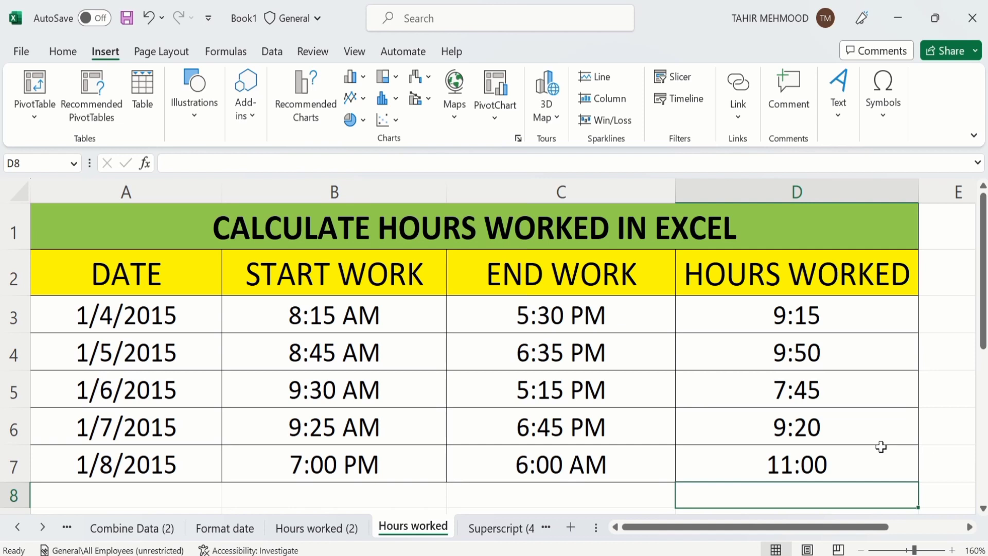
{"action": "mouse_move", "coordinate": [852, 461]}
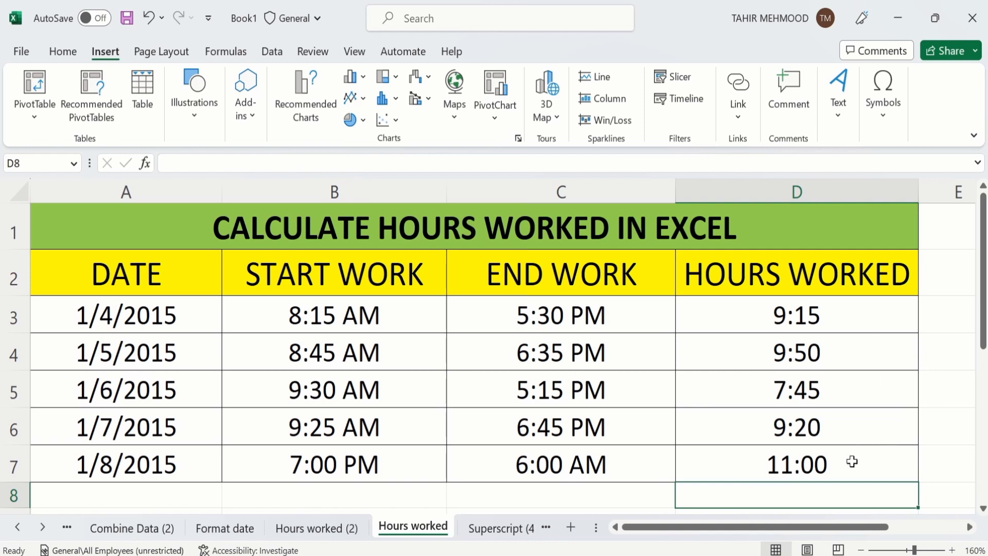
{"action": "left_click", "coordinate": [795, 464]}
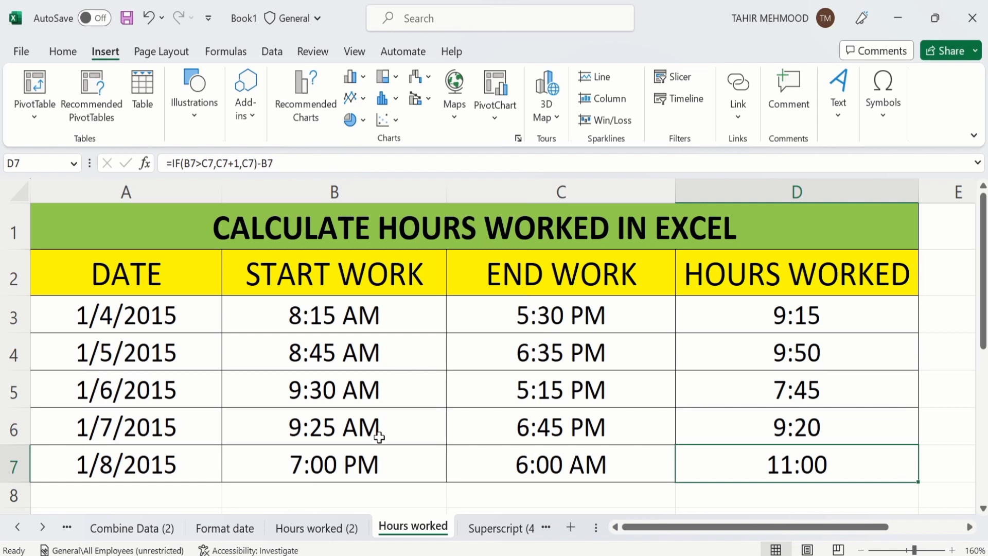
{"action": "mouse_move", "coordinate": [488, 456]}
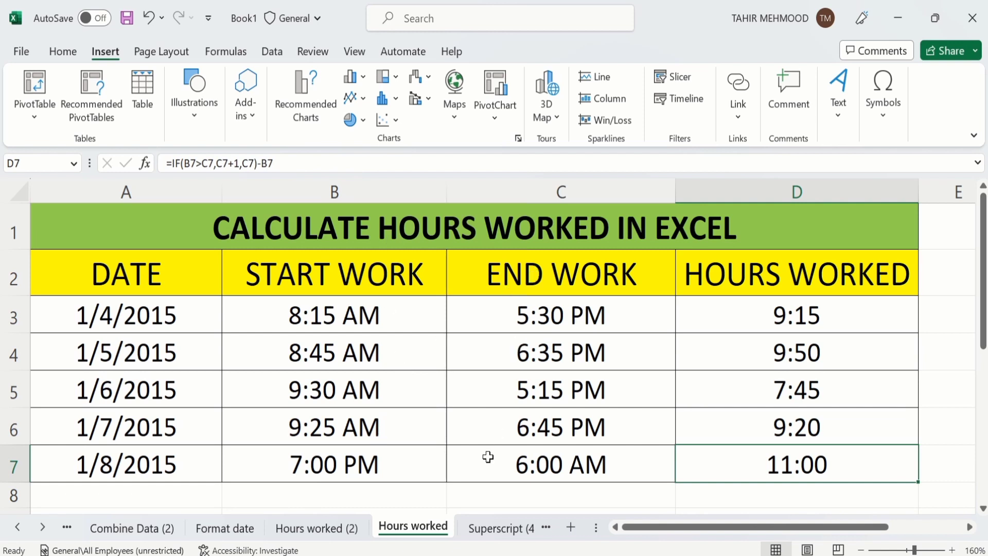
{"action": "mouse_move", "coordinate": [719, 469]}
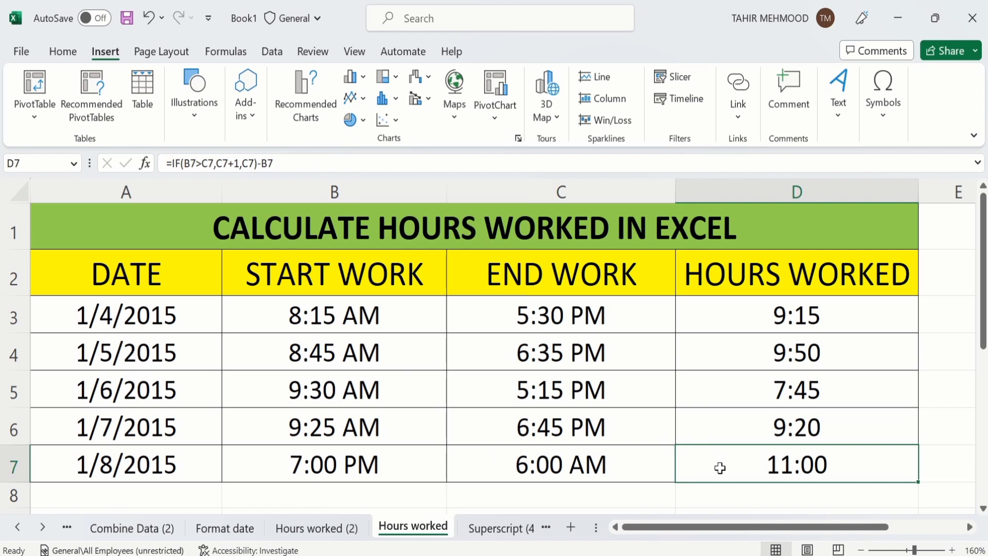
{"action": "mouse_move", "coordinate": [444, 291]}
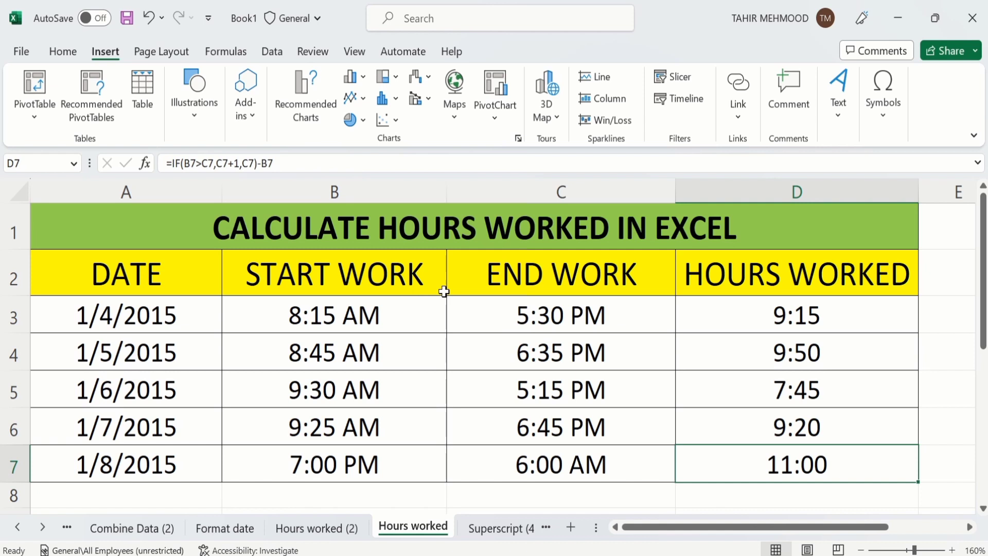
{"action": "mouse_move", "coordinate": [702, 379]}
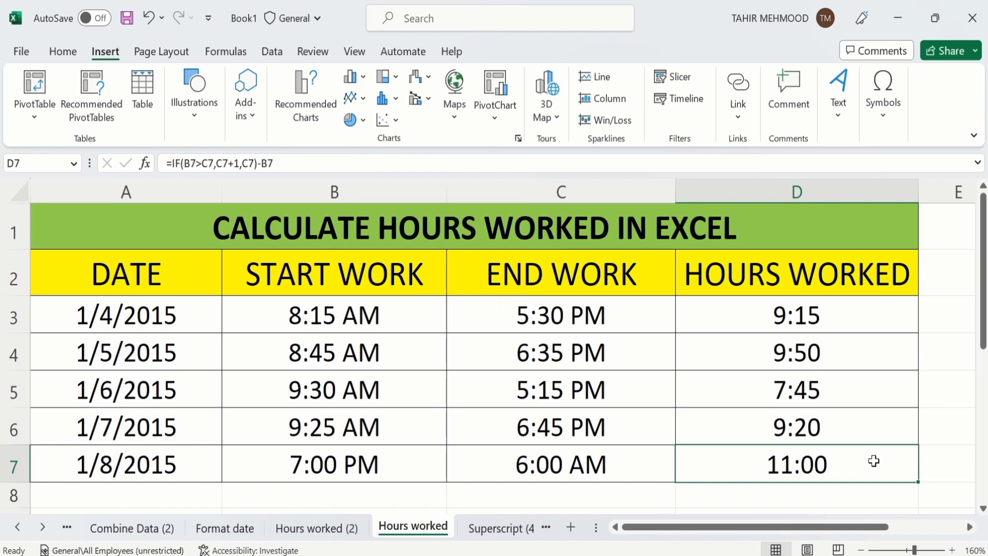
{"action": "mouse_move", "coordinate": [917, 483]}
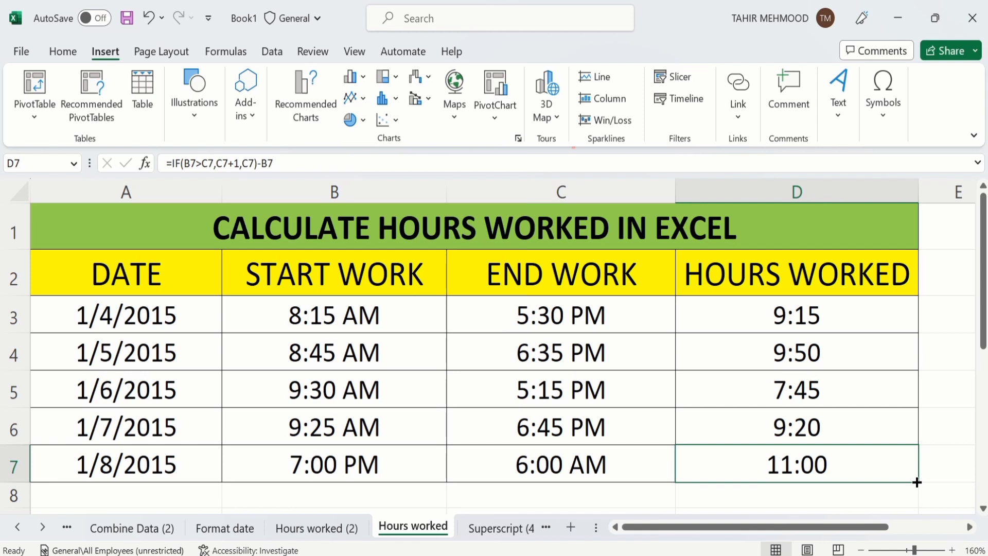